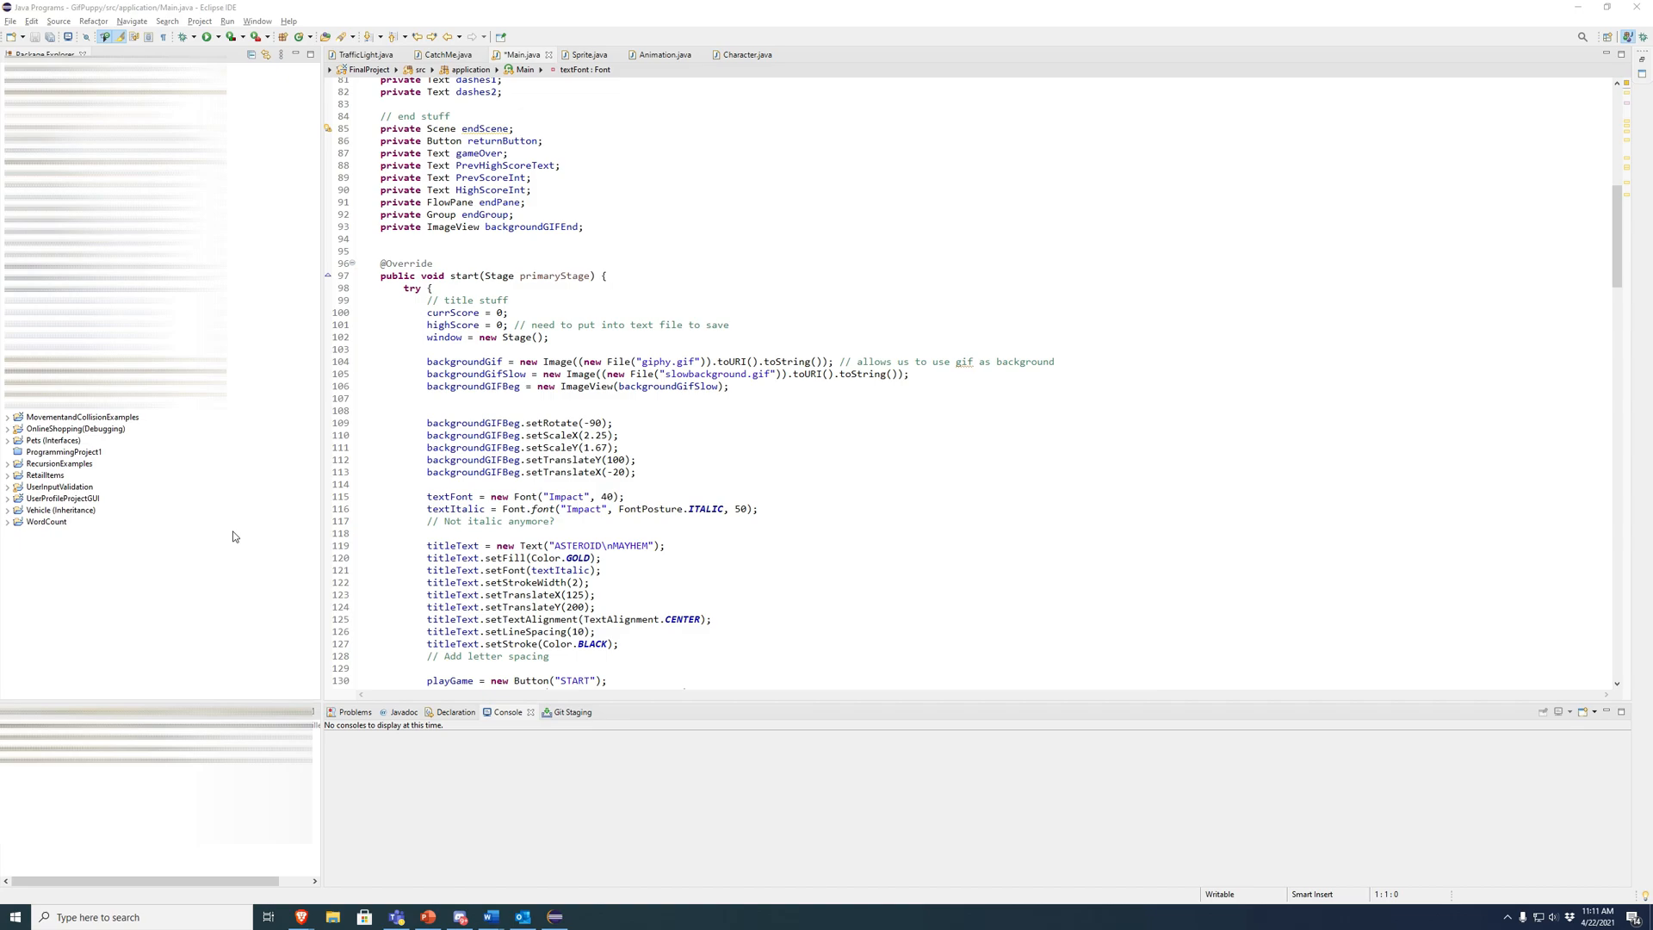
Start a new JavaFX Project wizard and name the project TutorialGif.
{"action": "left_click", "coordinate": [10, 37]}
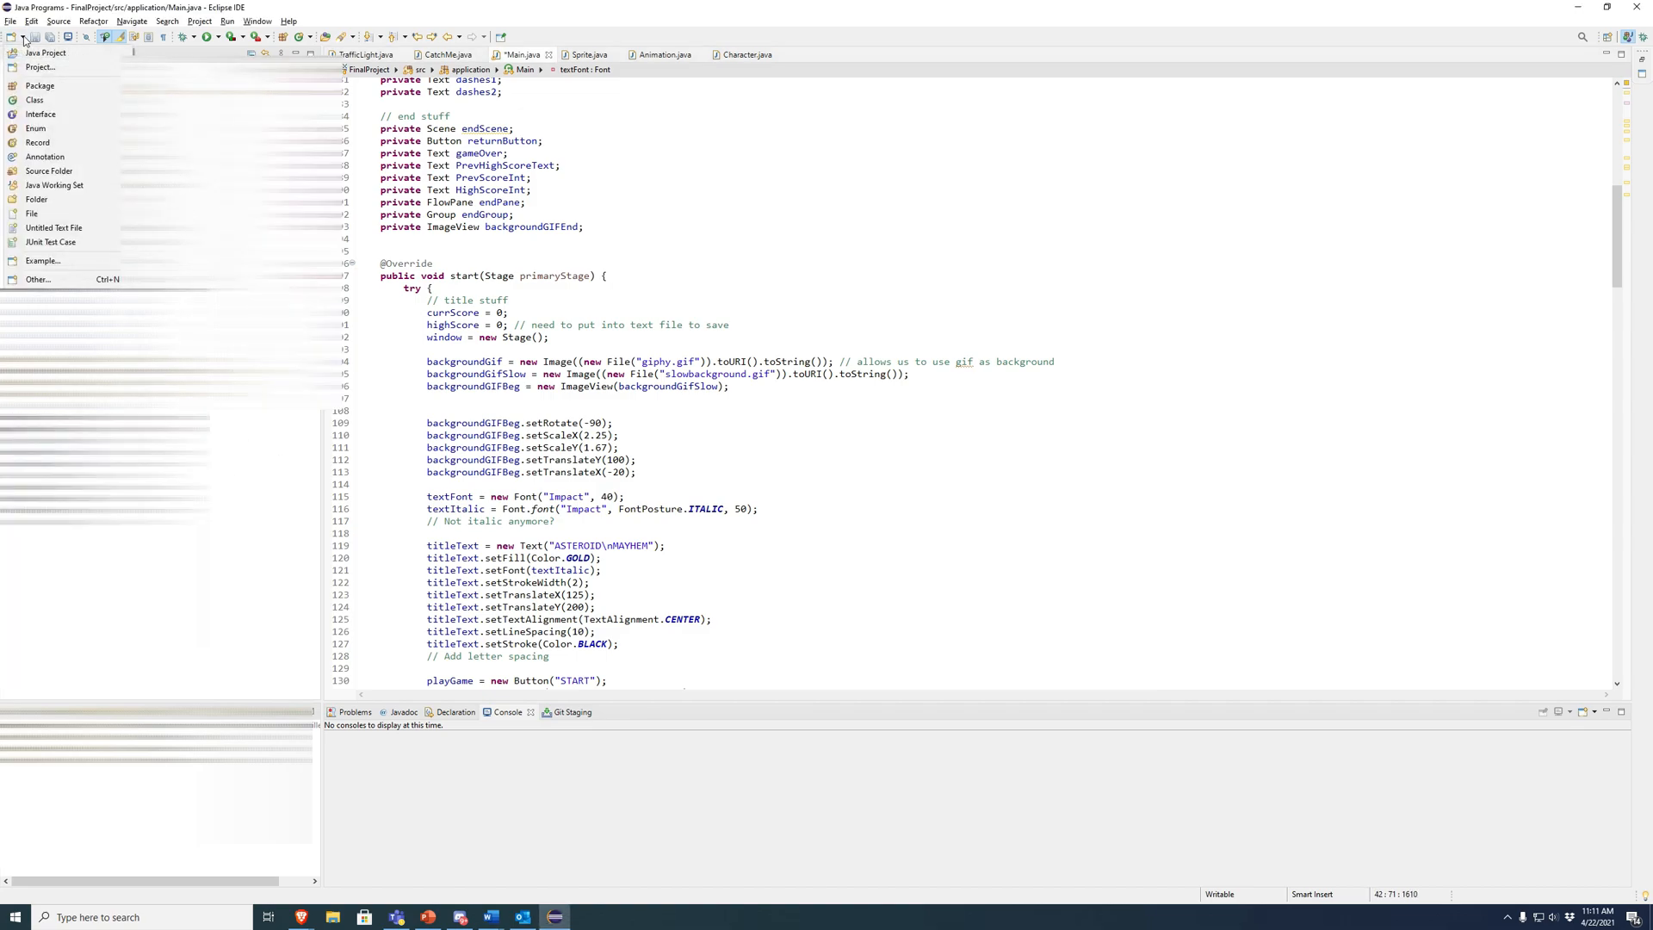
{"action": "mouse_move", "coordinate": [46, 156]}
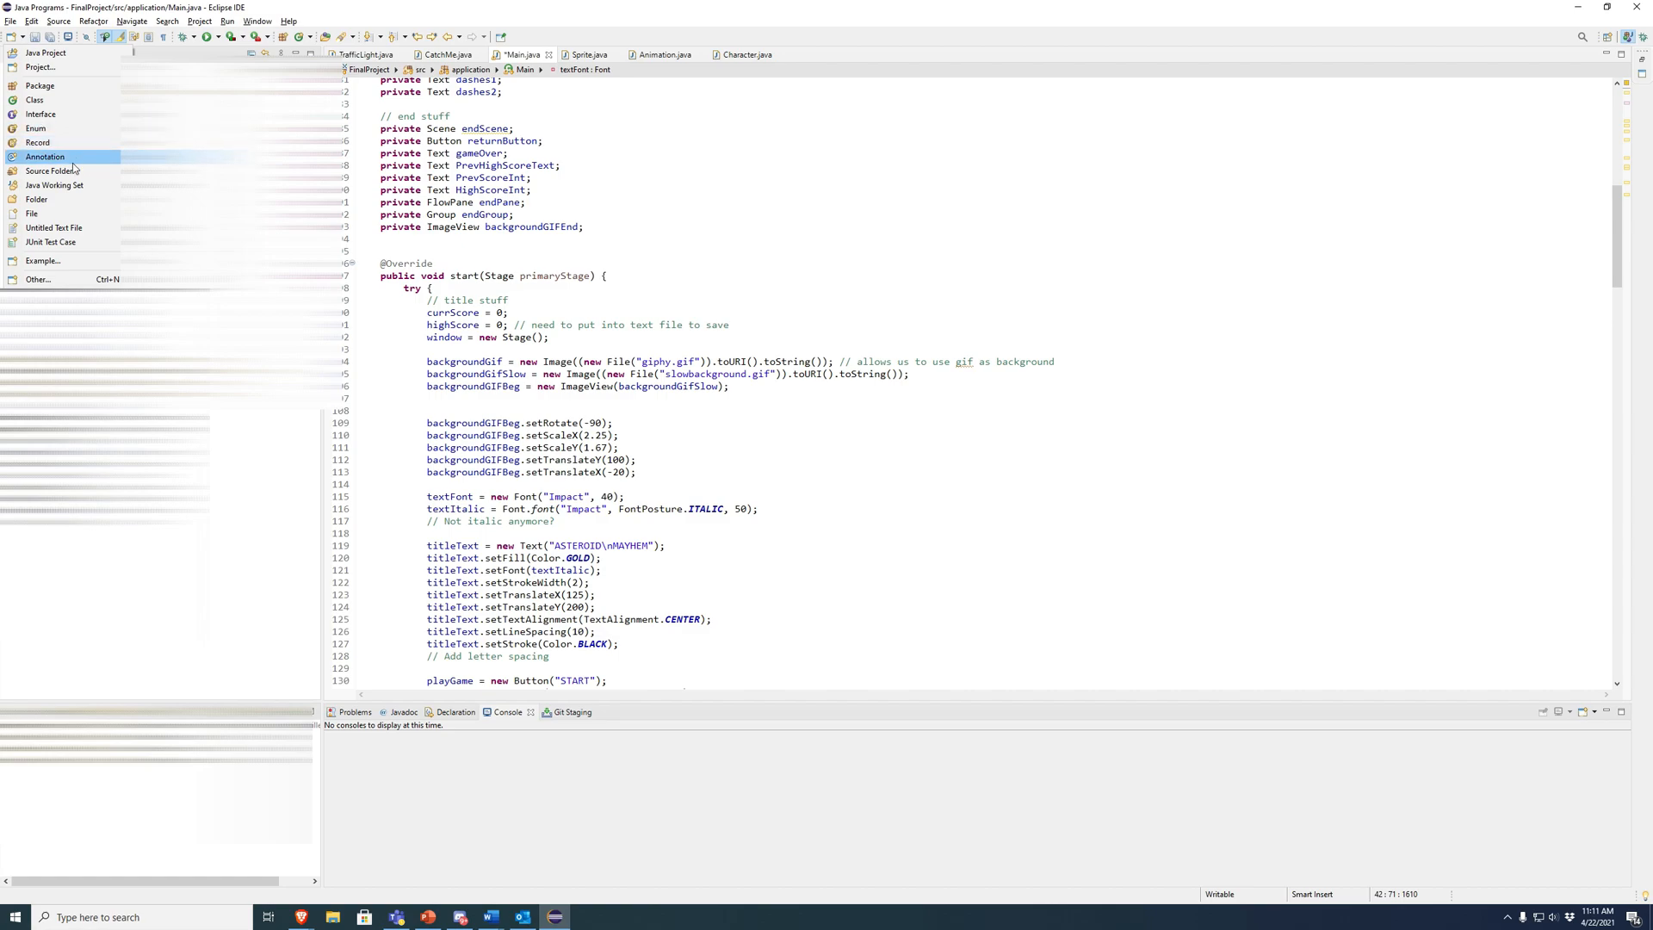
{"action": "left_click", "coordinate": [38, 278]}
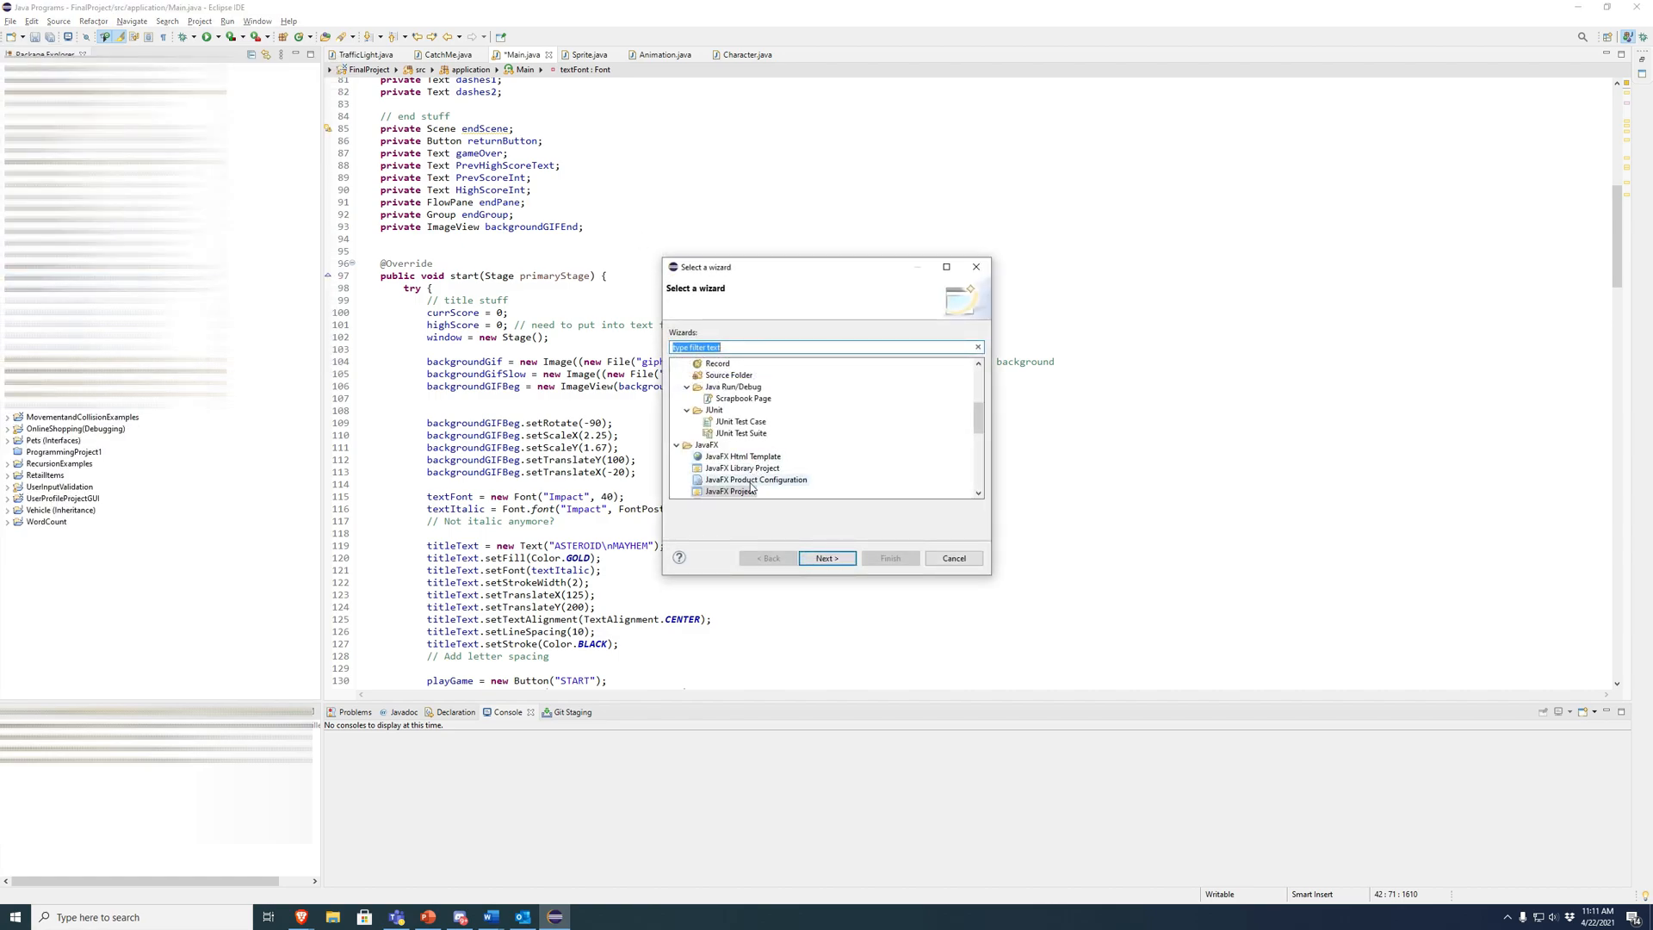
{"action": "left_click", "coordinate": [826, 557]}
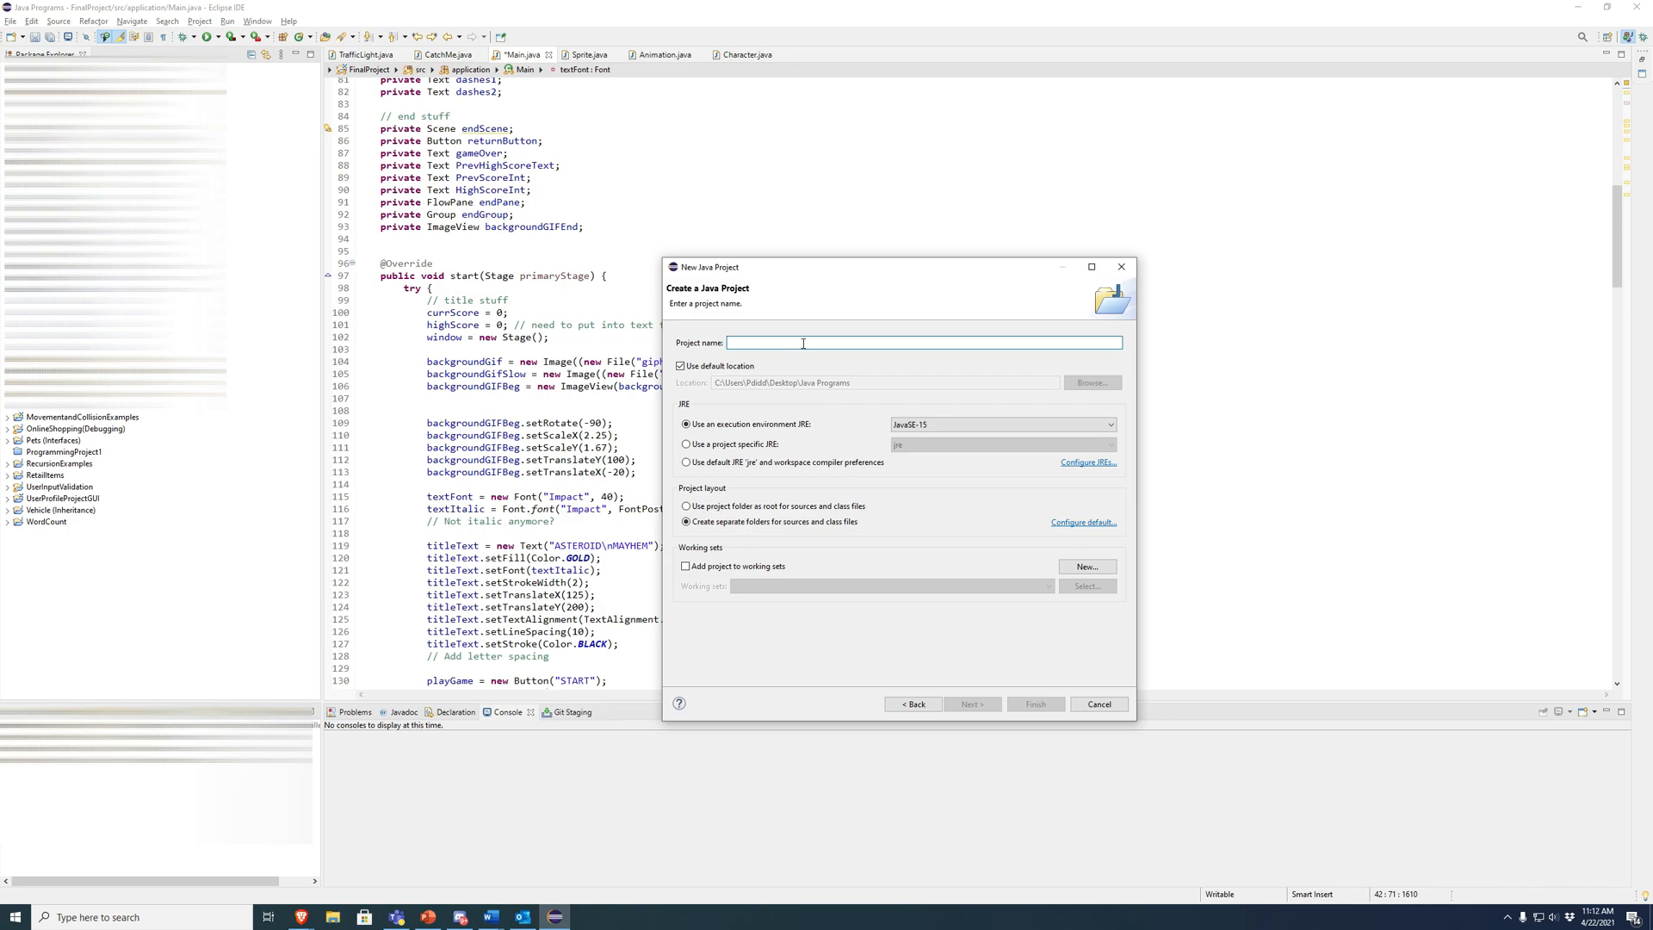
{"action": "type", "text": "TutorialGif"}
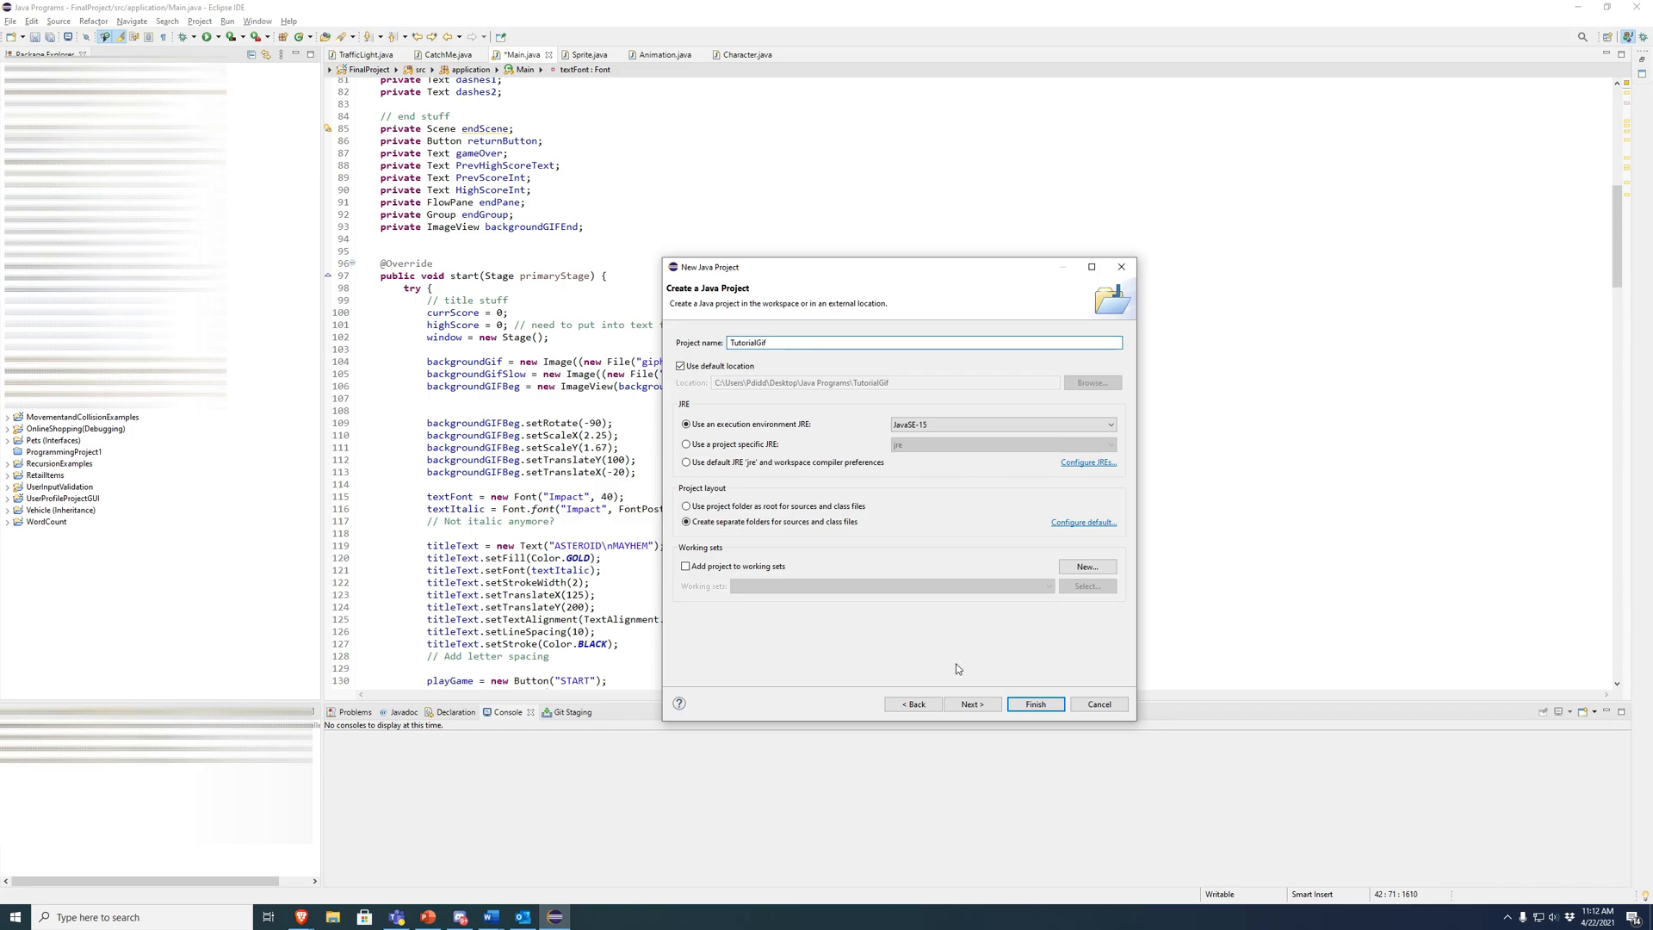
{"action": "left_click", "coordinate": [970, 704]}
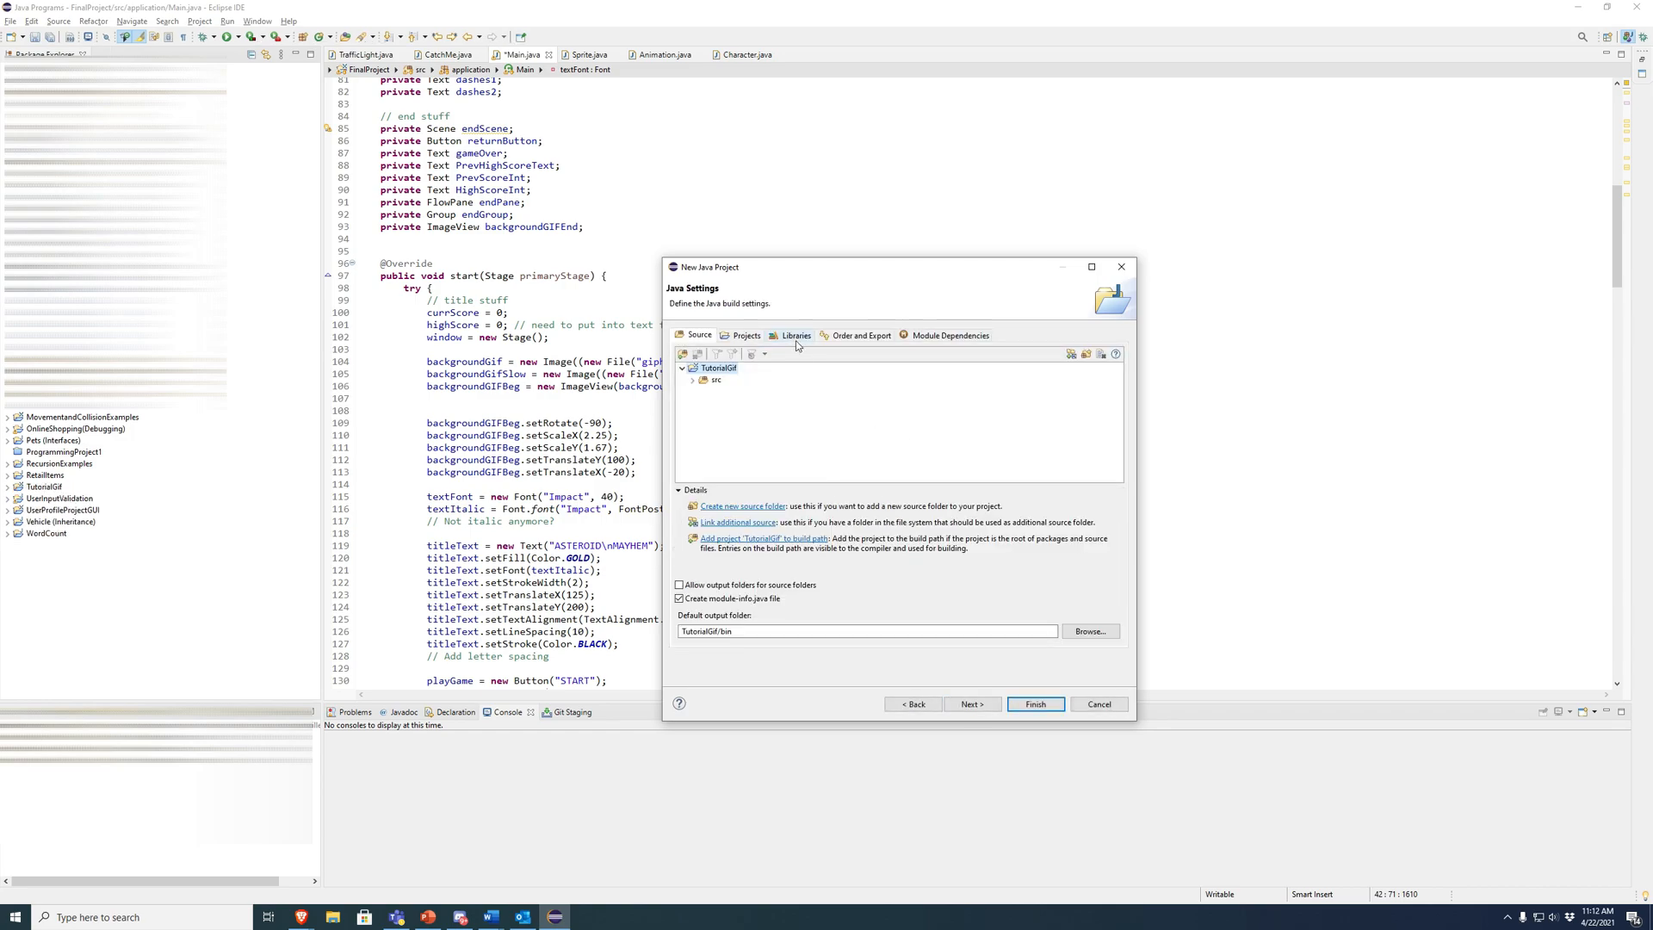
Add a User Library on the Libraries build path and finish creating the project.
{"action": "left_click", "coordinate": [795, 335]}
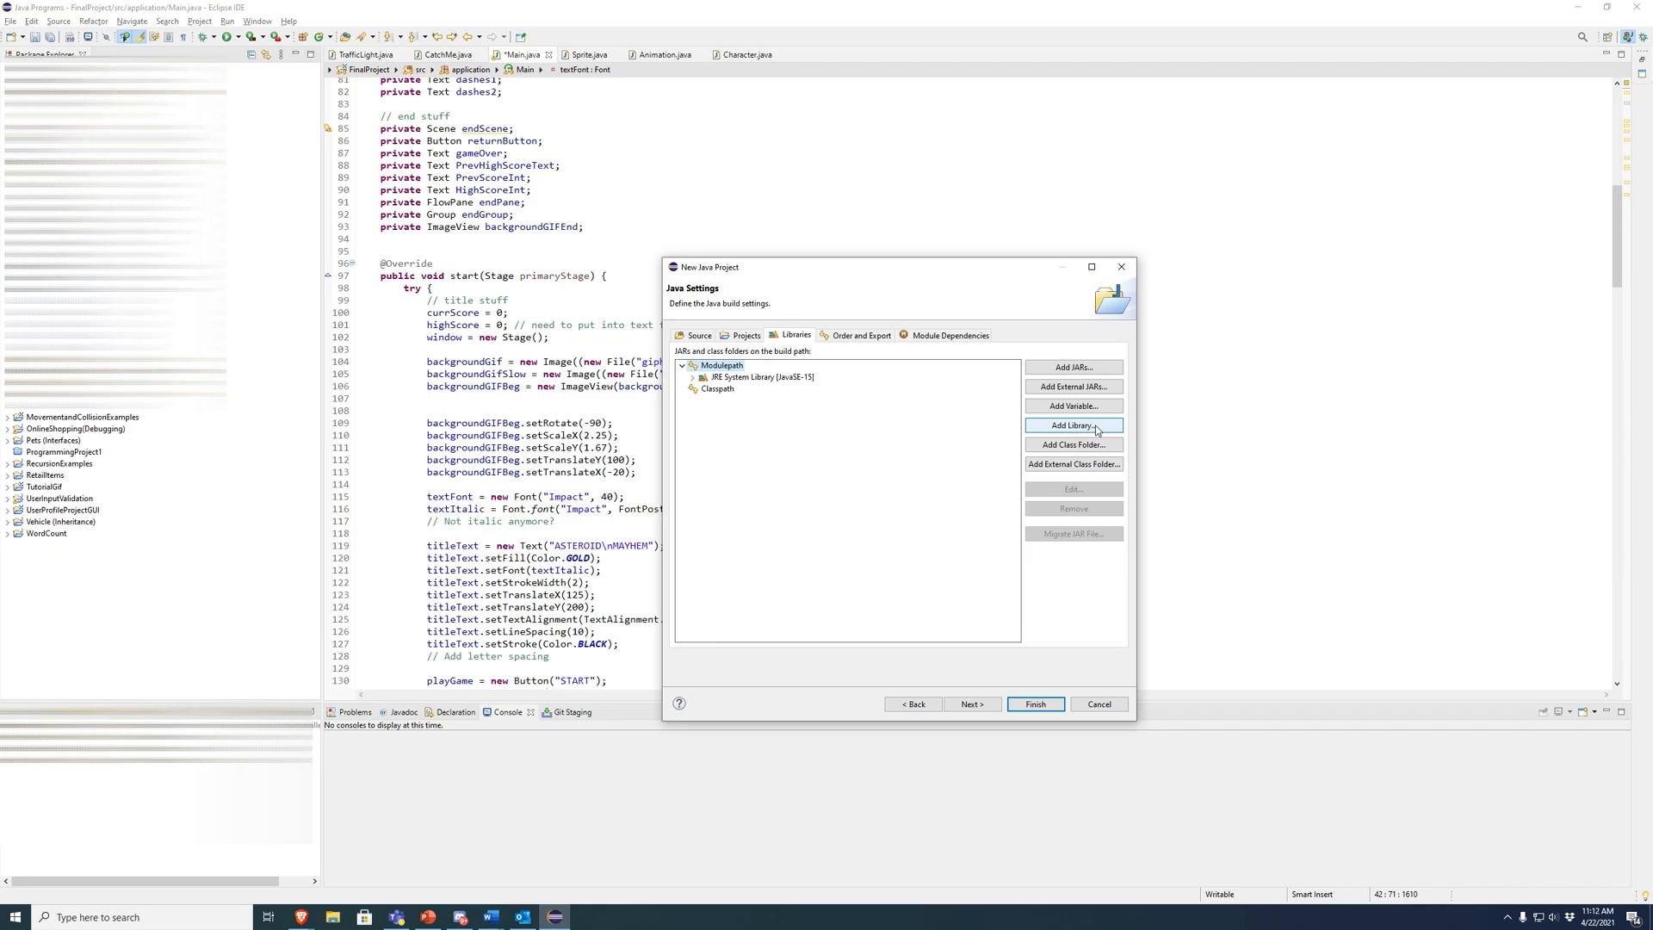
{"action": "left_click", "coordinate": [1072, 424]}
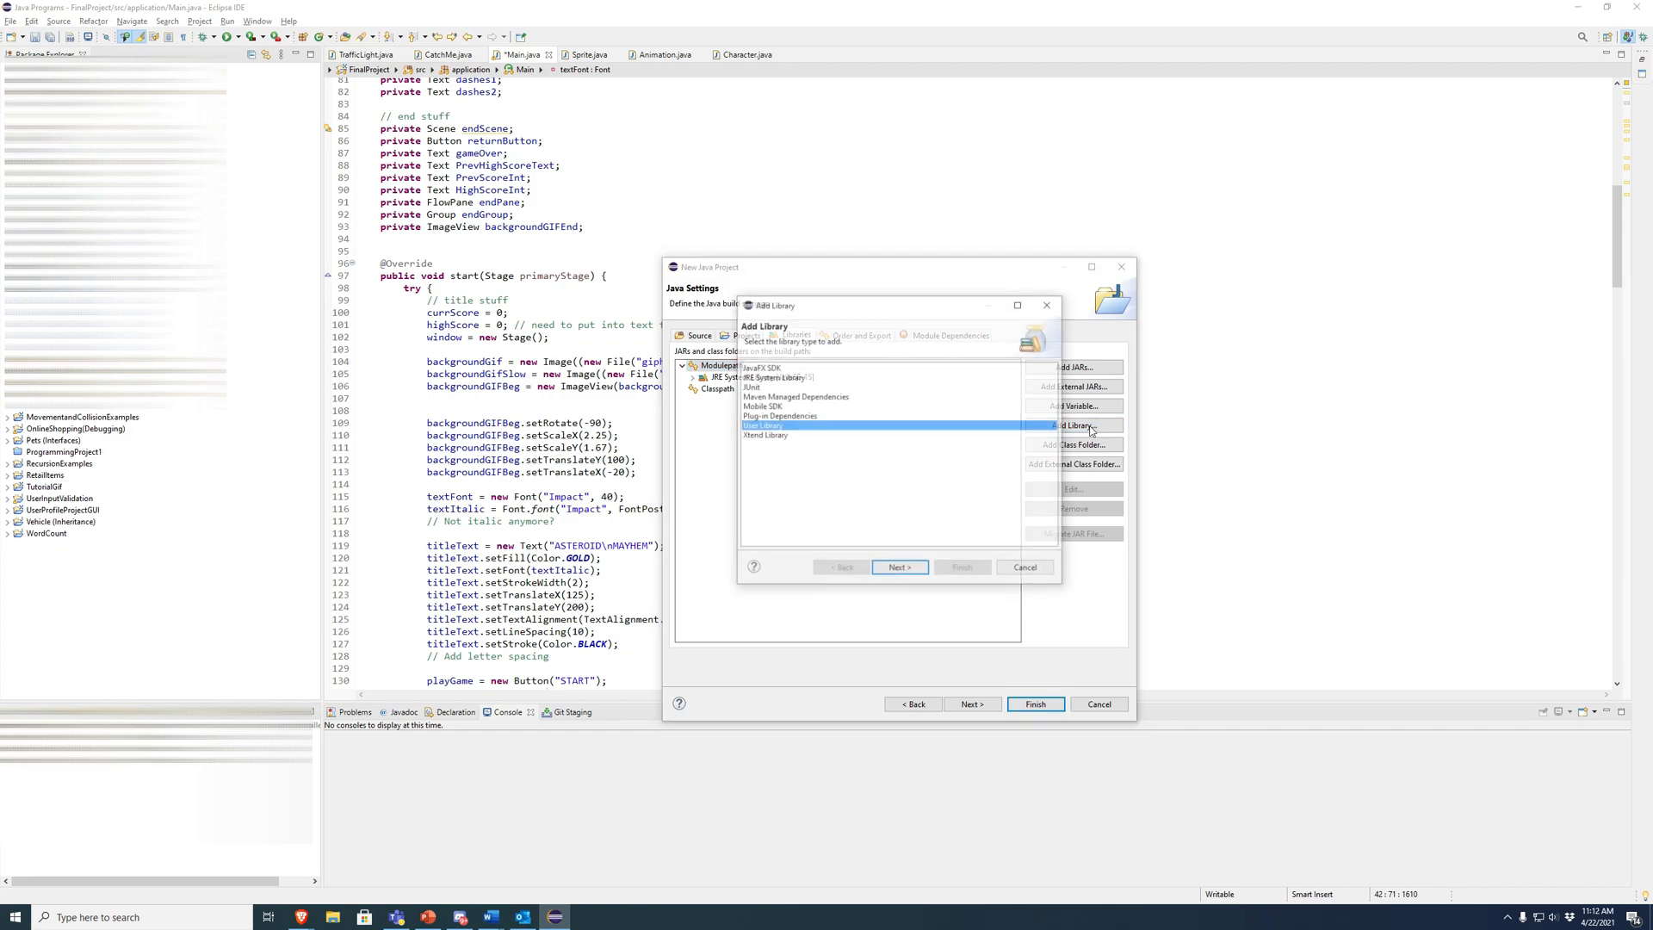
{"action": "left_click", "coordinate": [897, 566]}
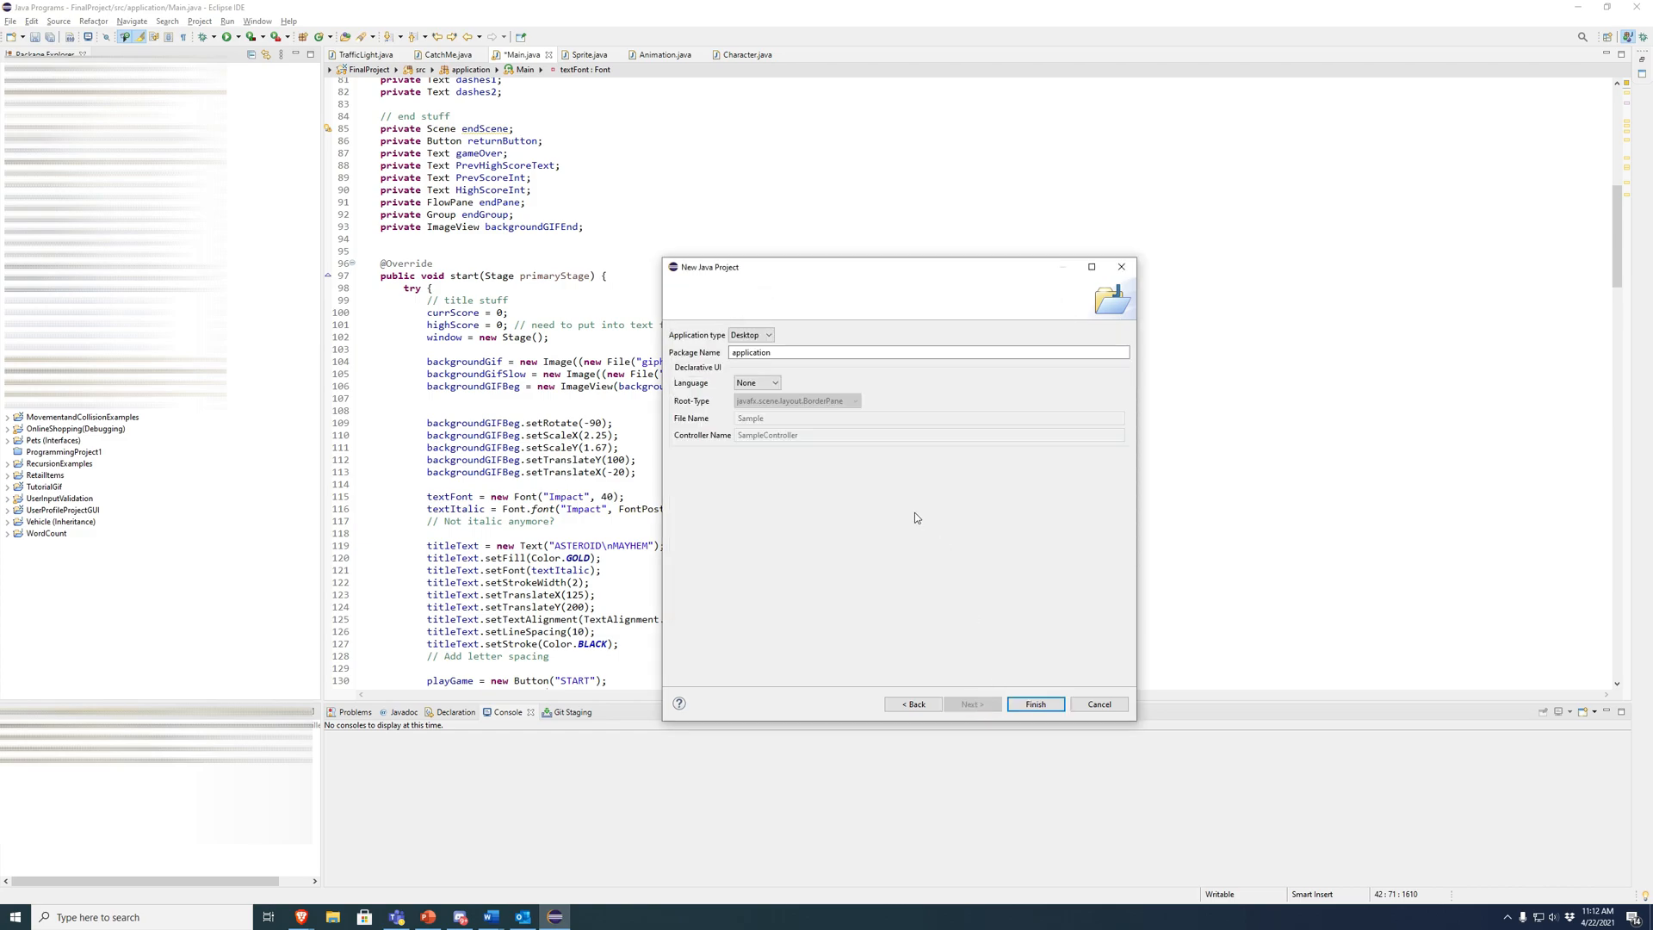
{"action": "left_click", "coordinate": [1033, 703]}
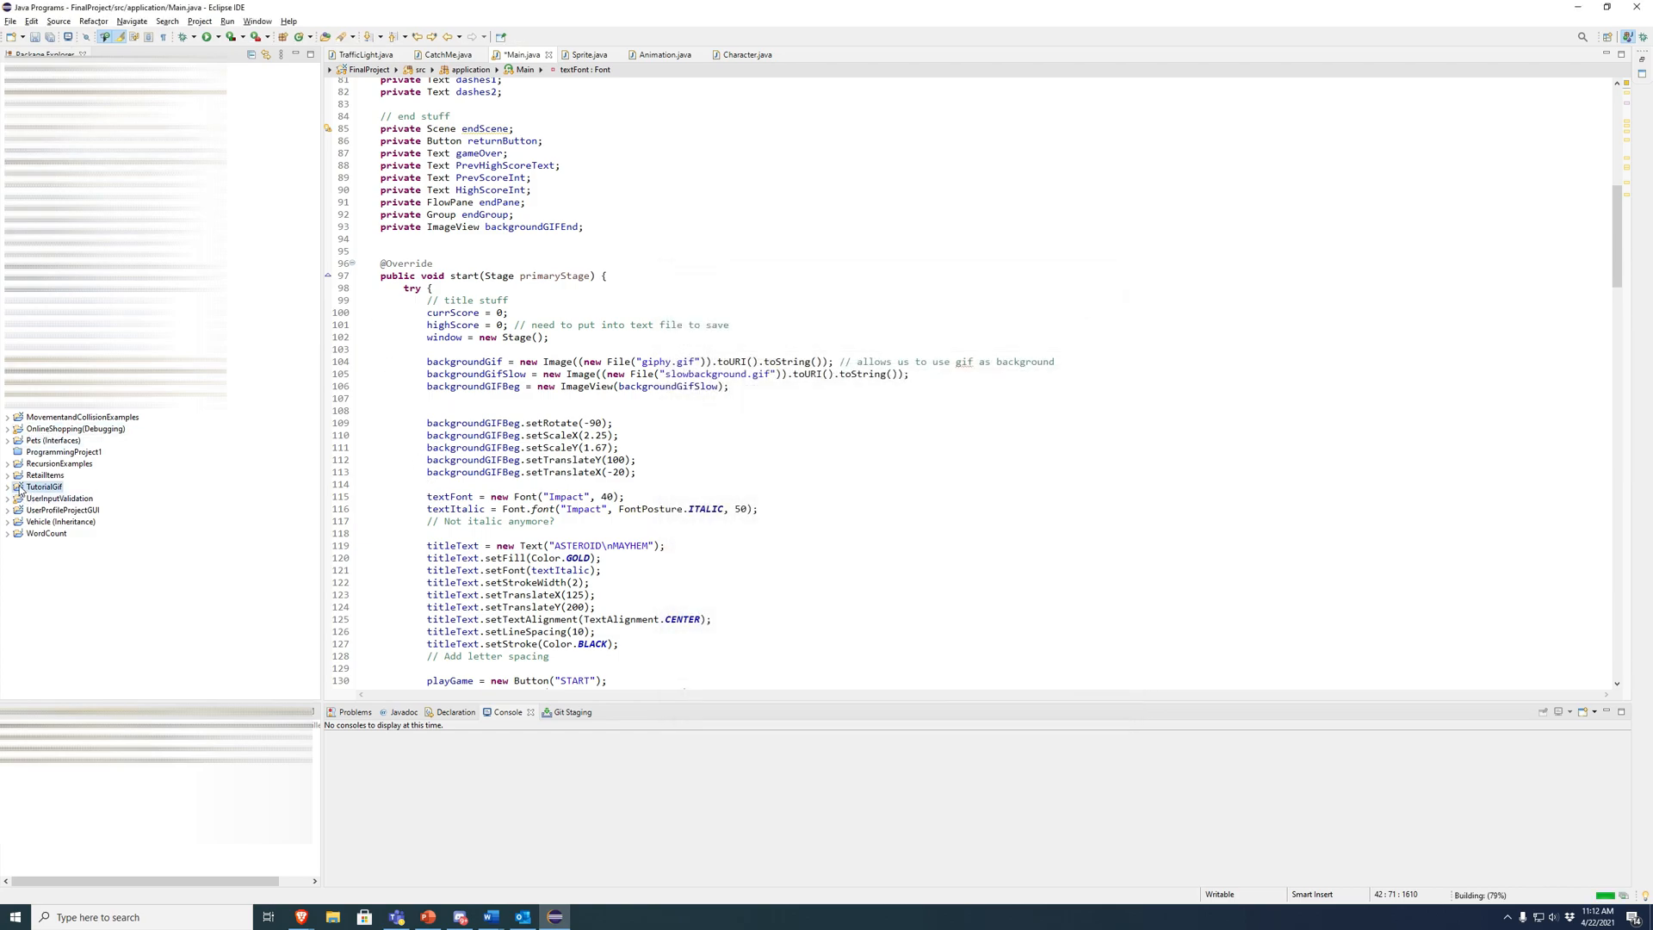
Expand TutorialGif, bring up Main.java and remove the BorderPane root line in start.
{"action": "left_click", "coordinate": [8, 486]}
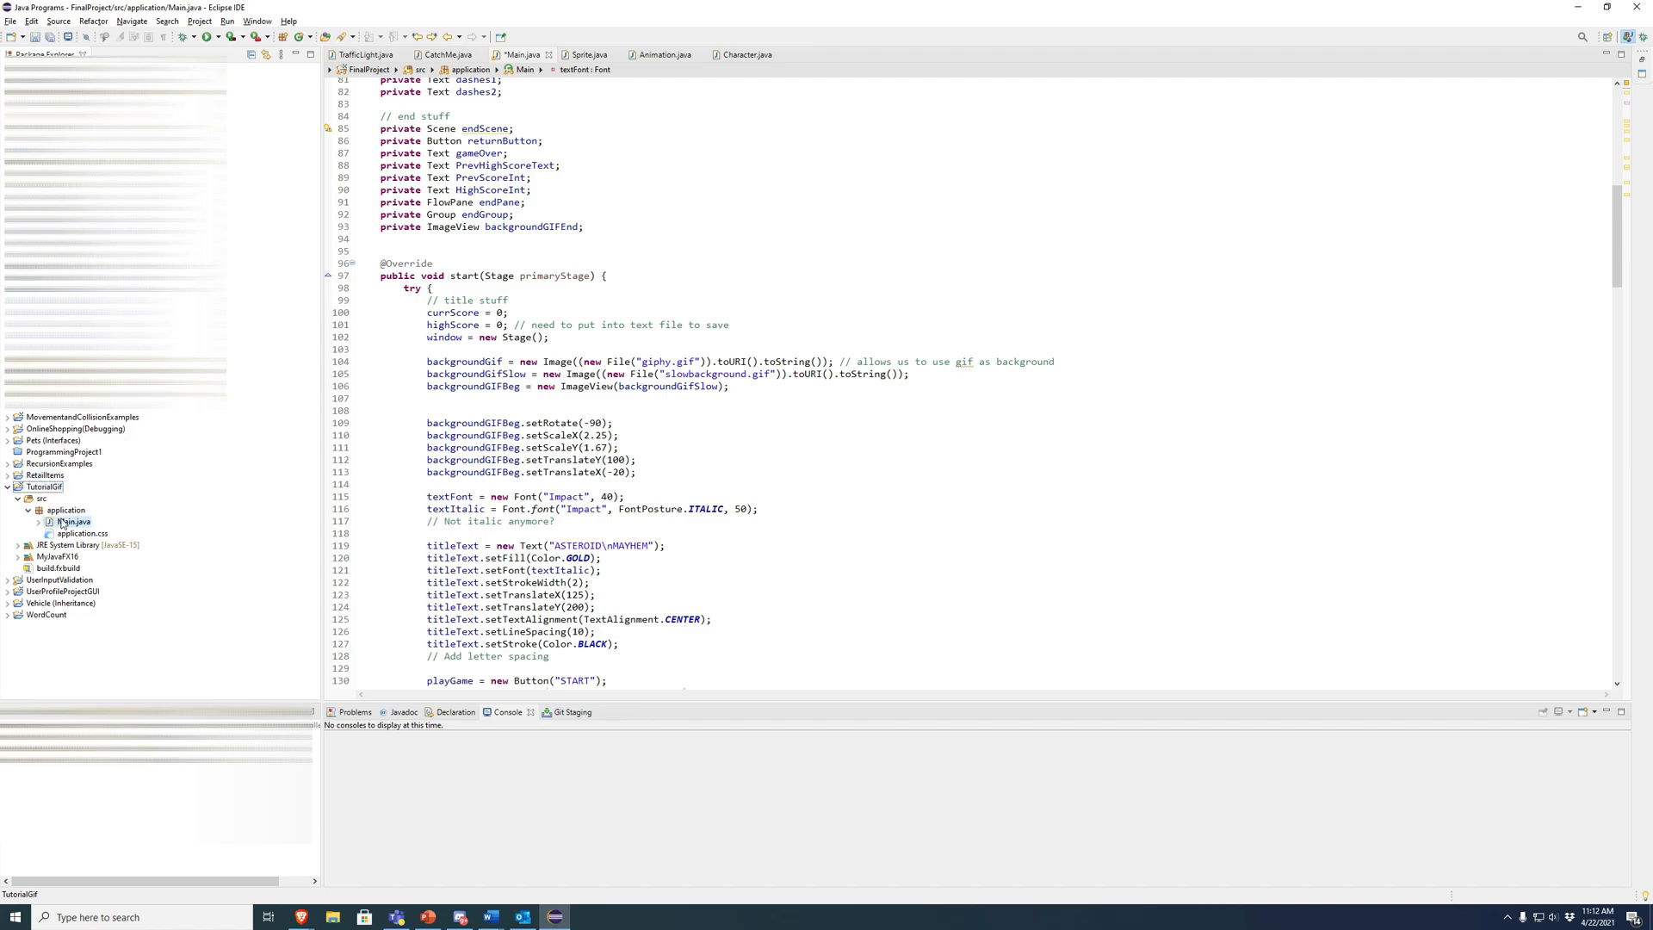
{"action": "double_click", "coordinate": [74, 521]}
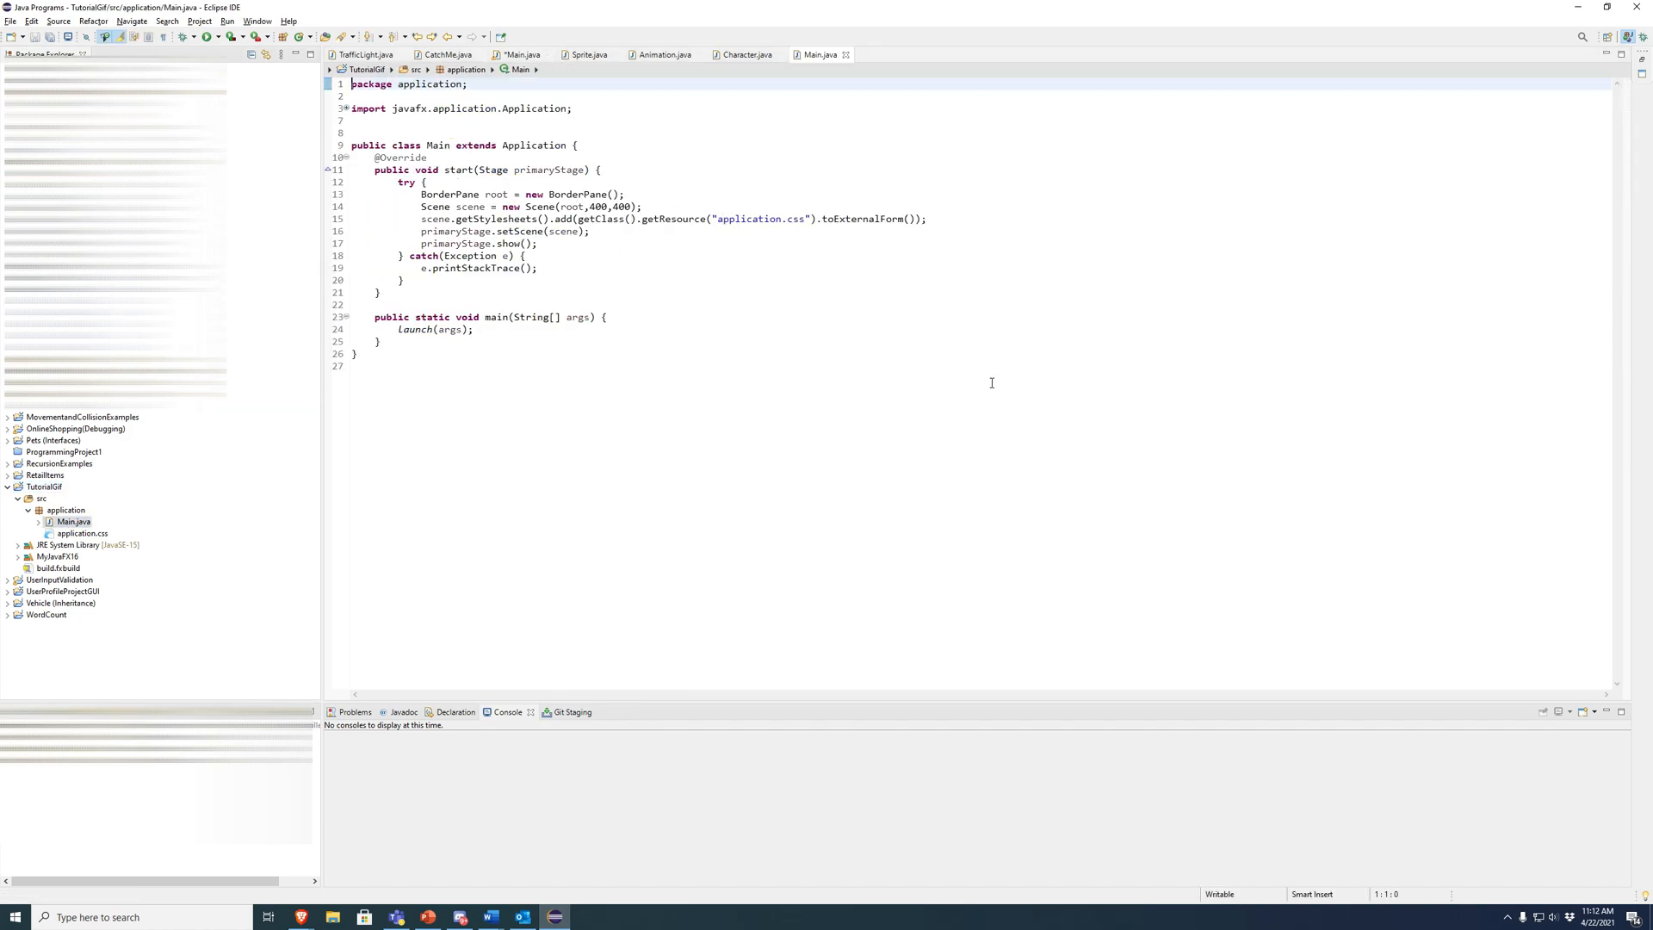
{"action": "left_click", "coordinate": [527, 182]}
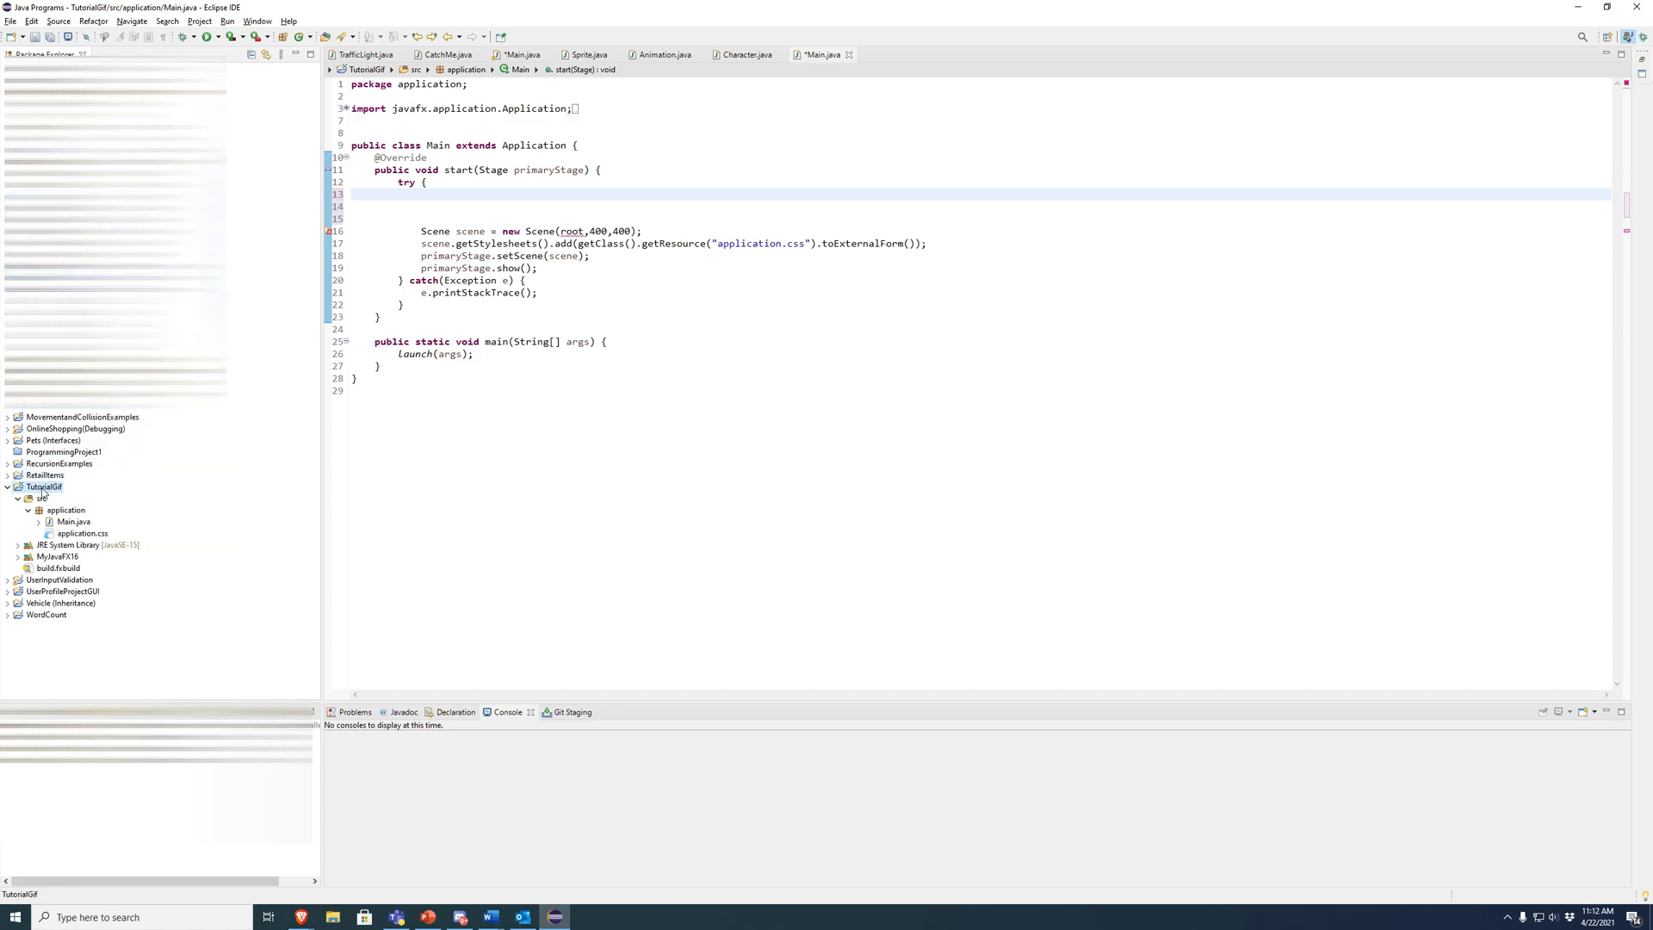
Paste puppy.gif into the TutorialGif project and save the modified Main.java.
{"action": "right_click", "coordinate": [43, 486]}
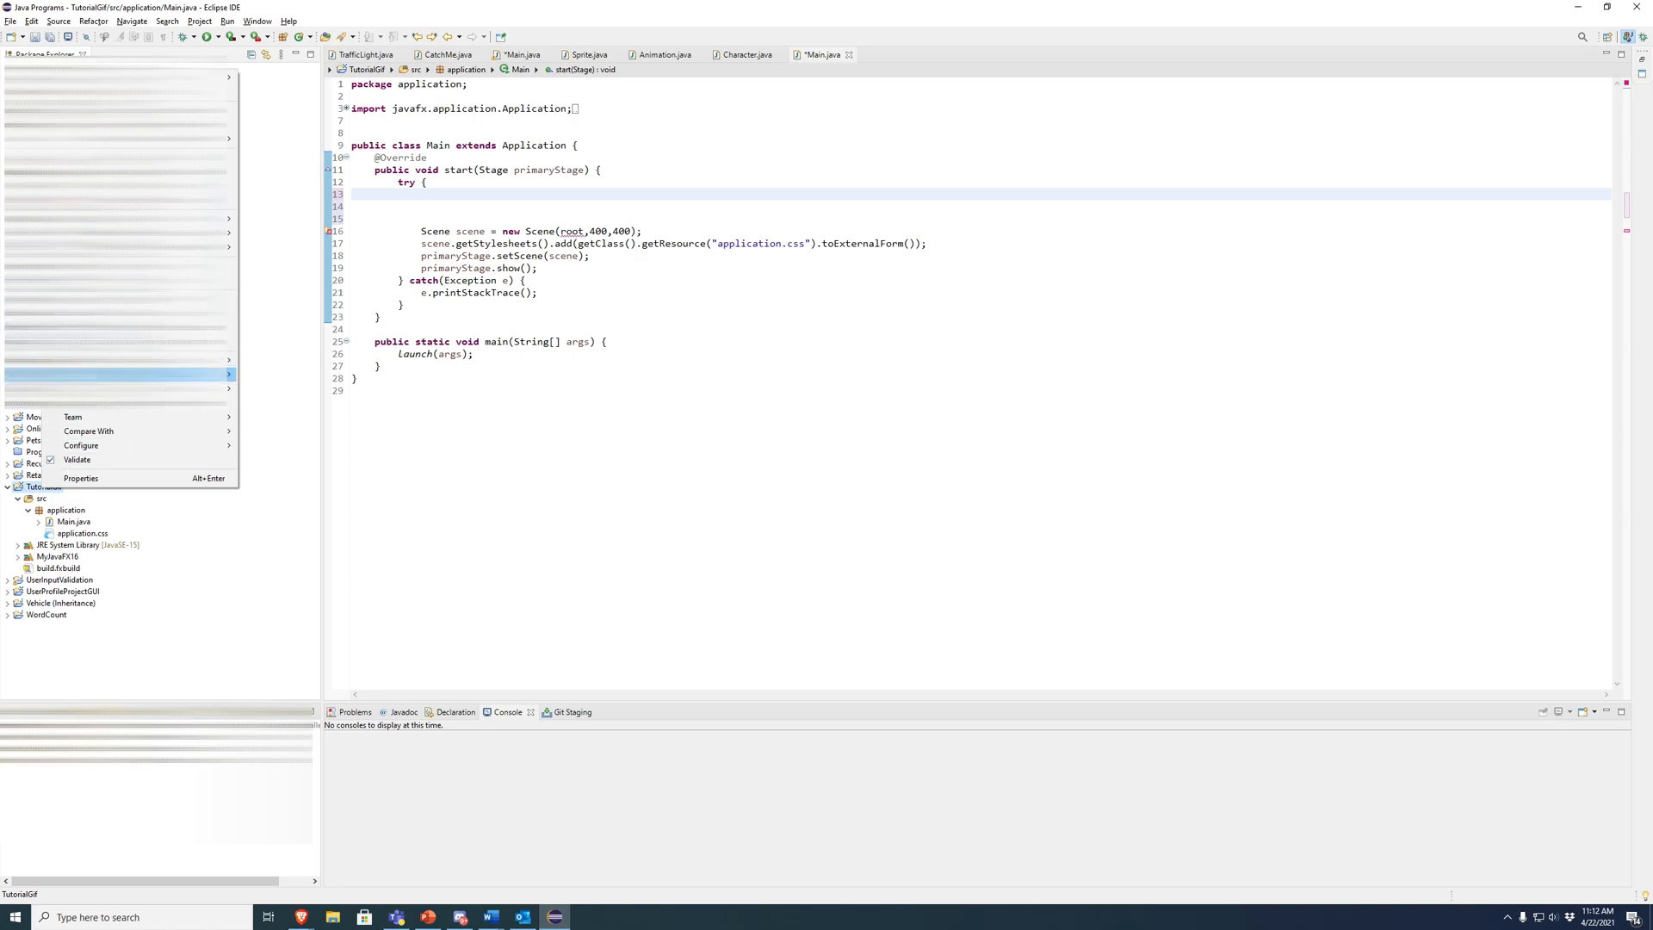
{"action": "left_click", "coordinate": [80, 477]}
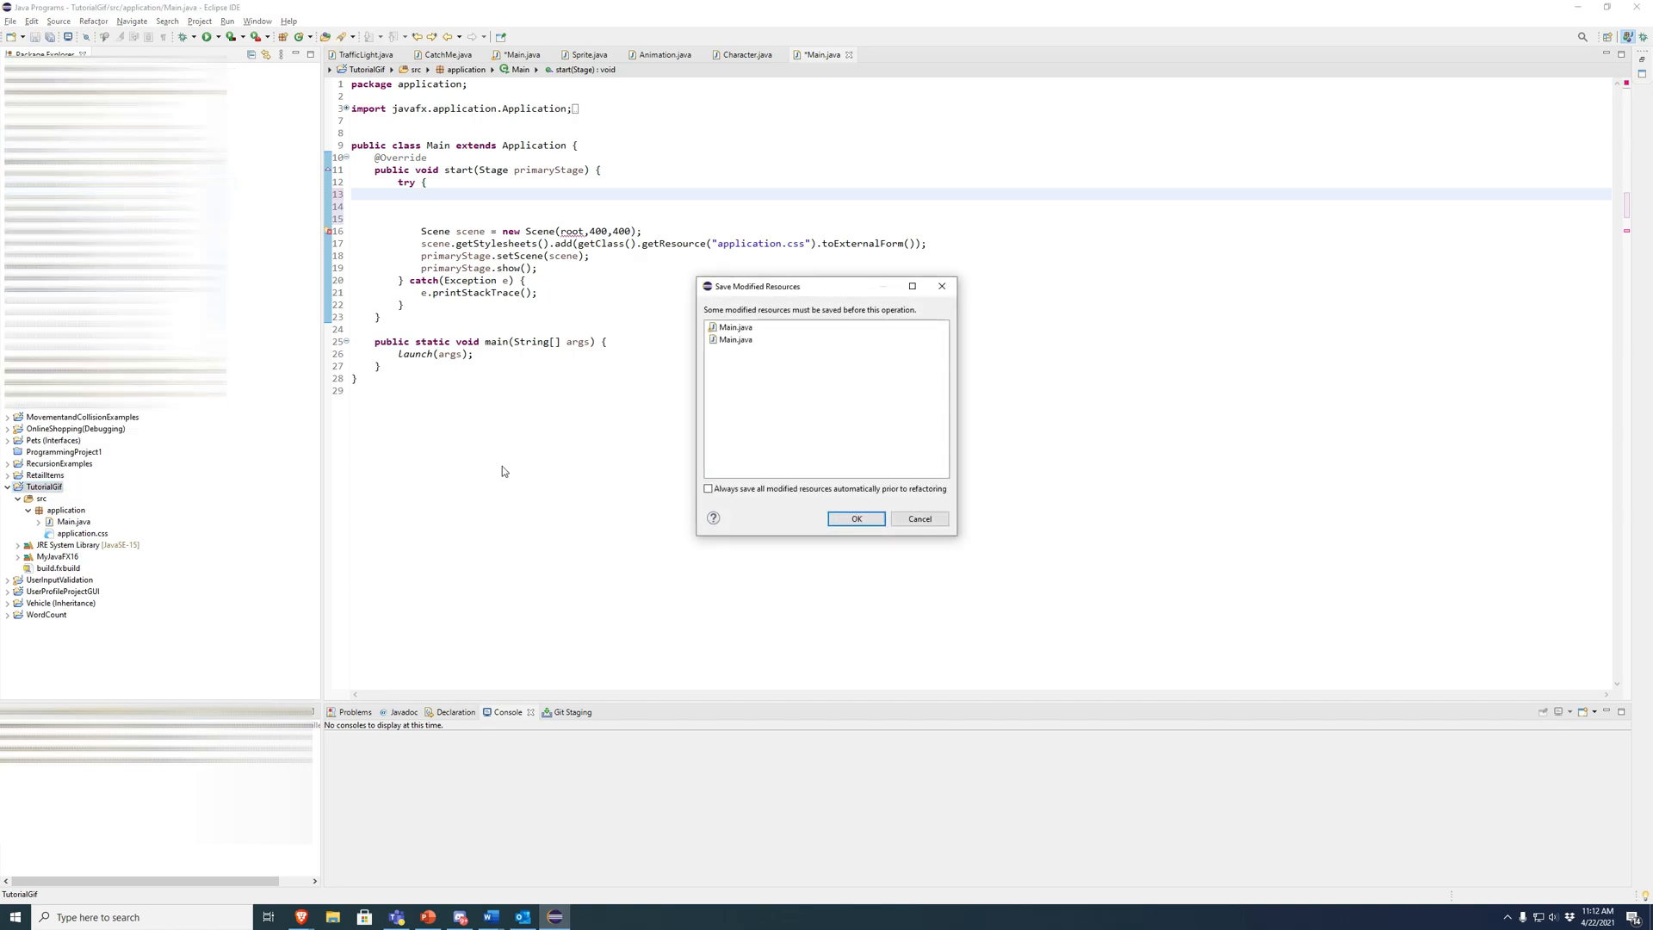
{"action": "left_click", "coordinate": [855, 517]}
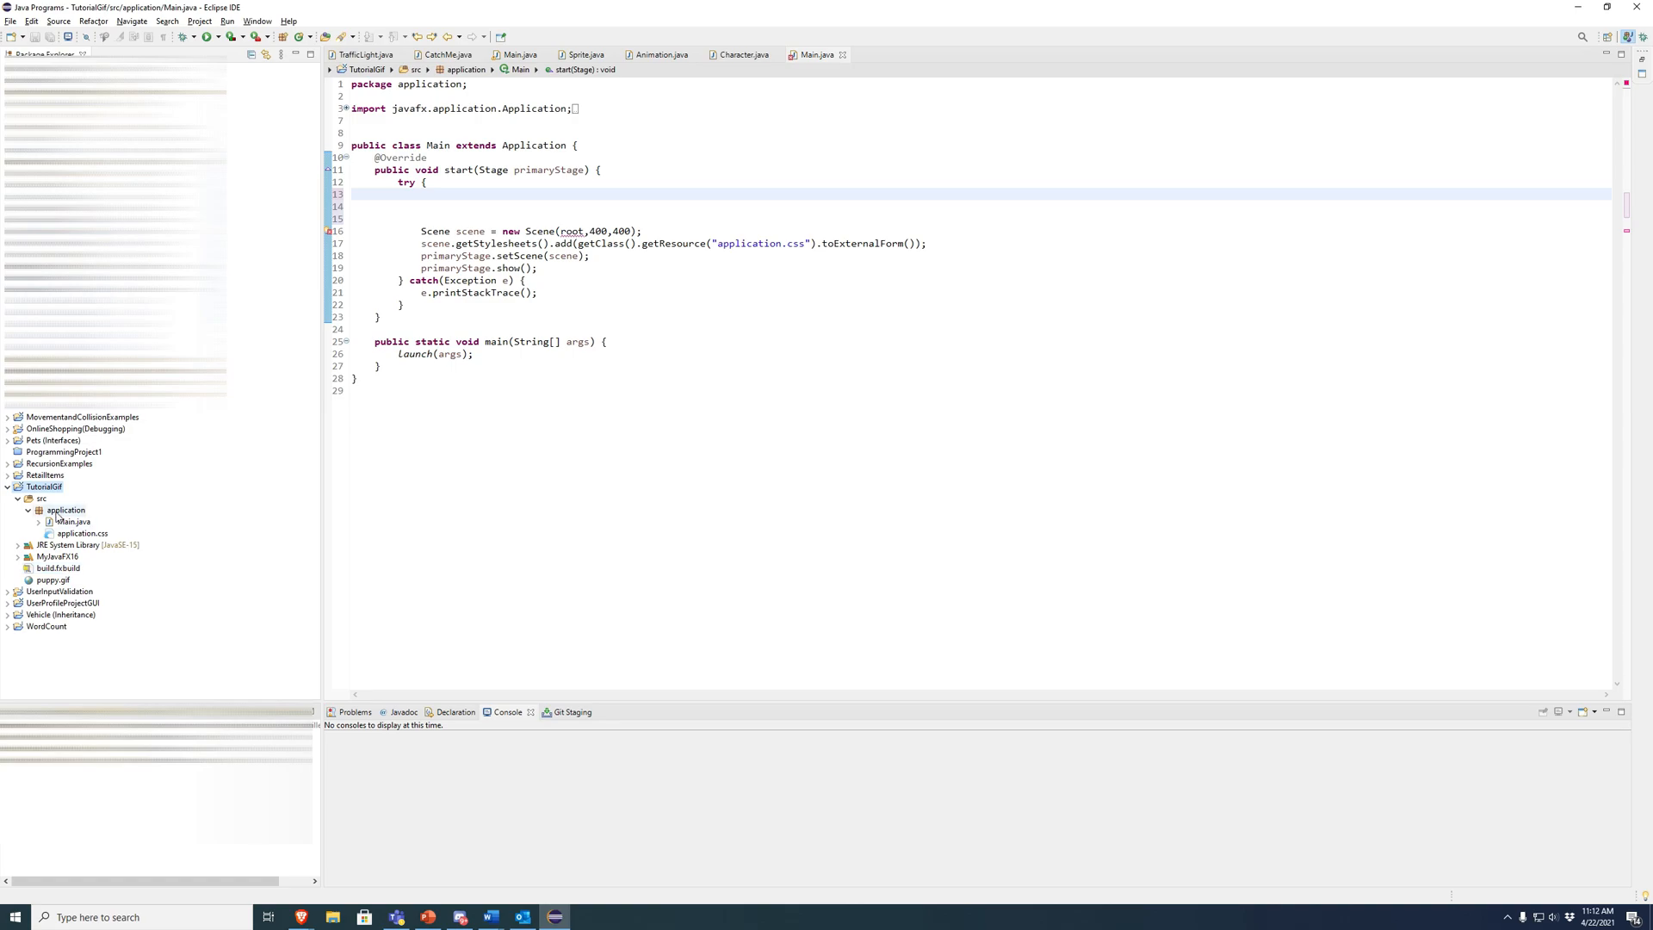
{"action": "left_click", "coordinate": [74, 521]}
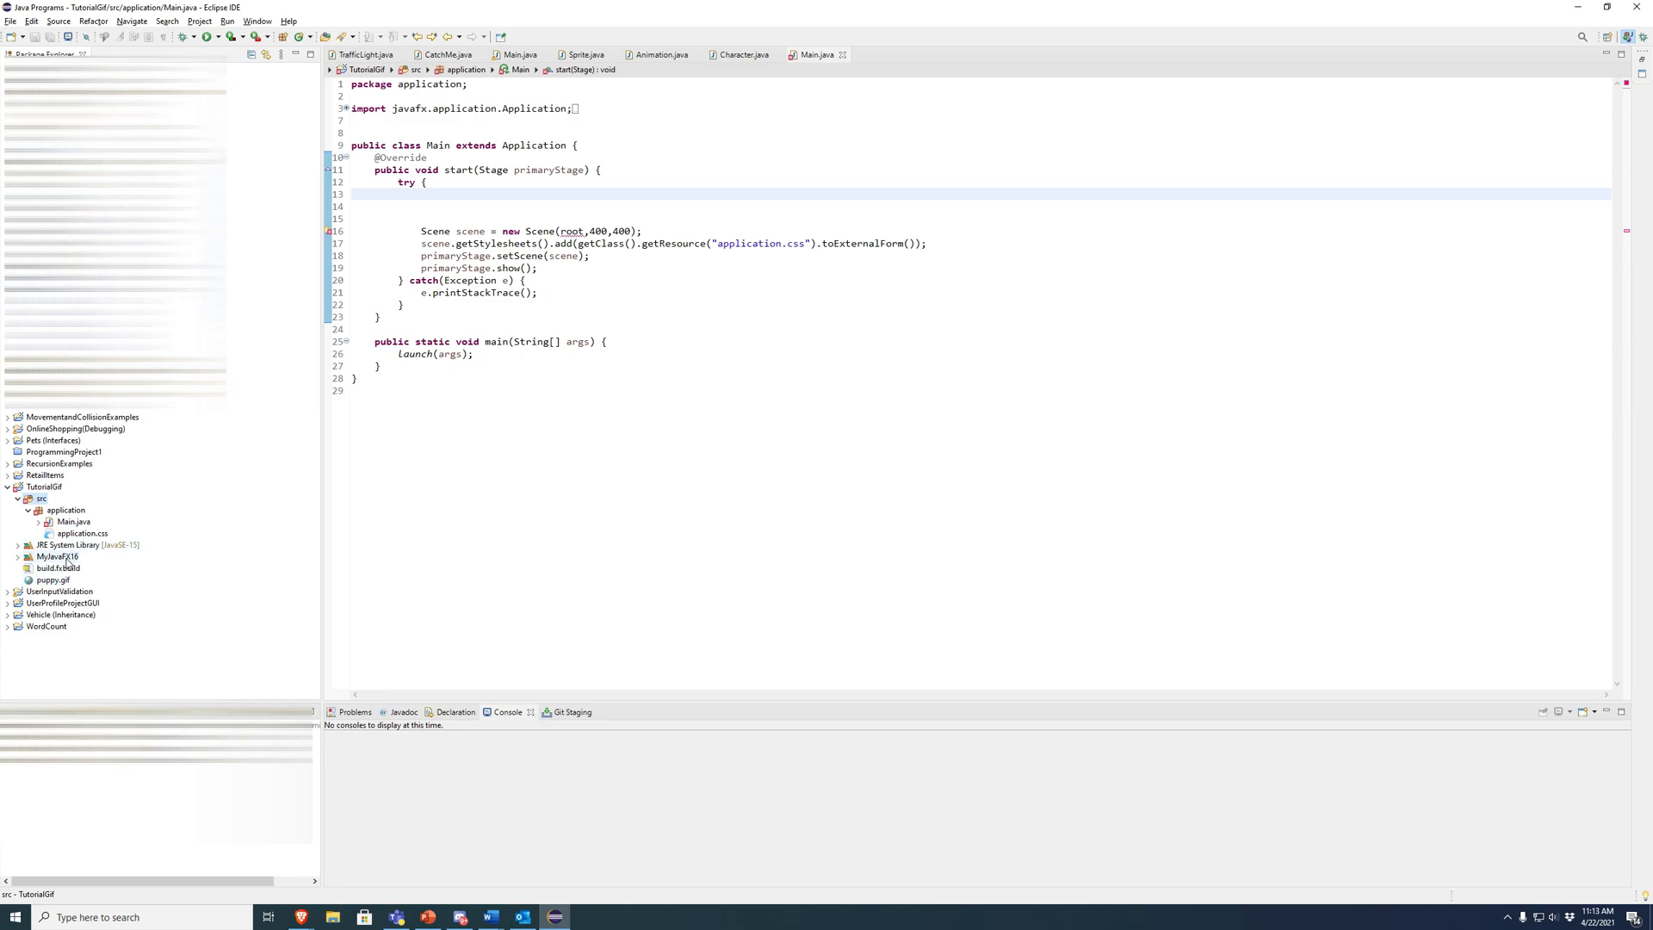
{"action": "left_click", "coordinate": [44, 485]}
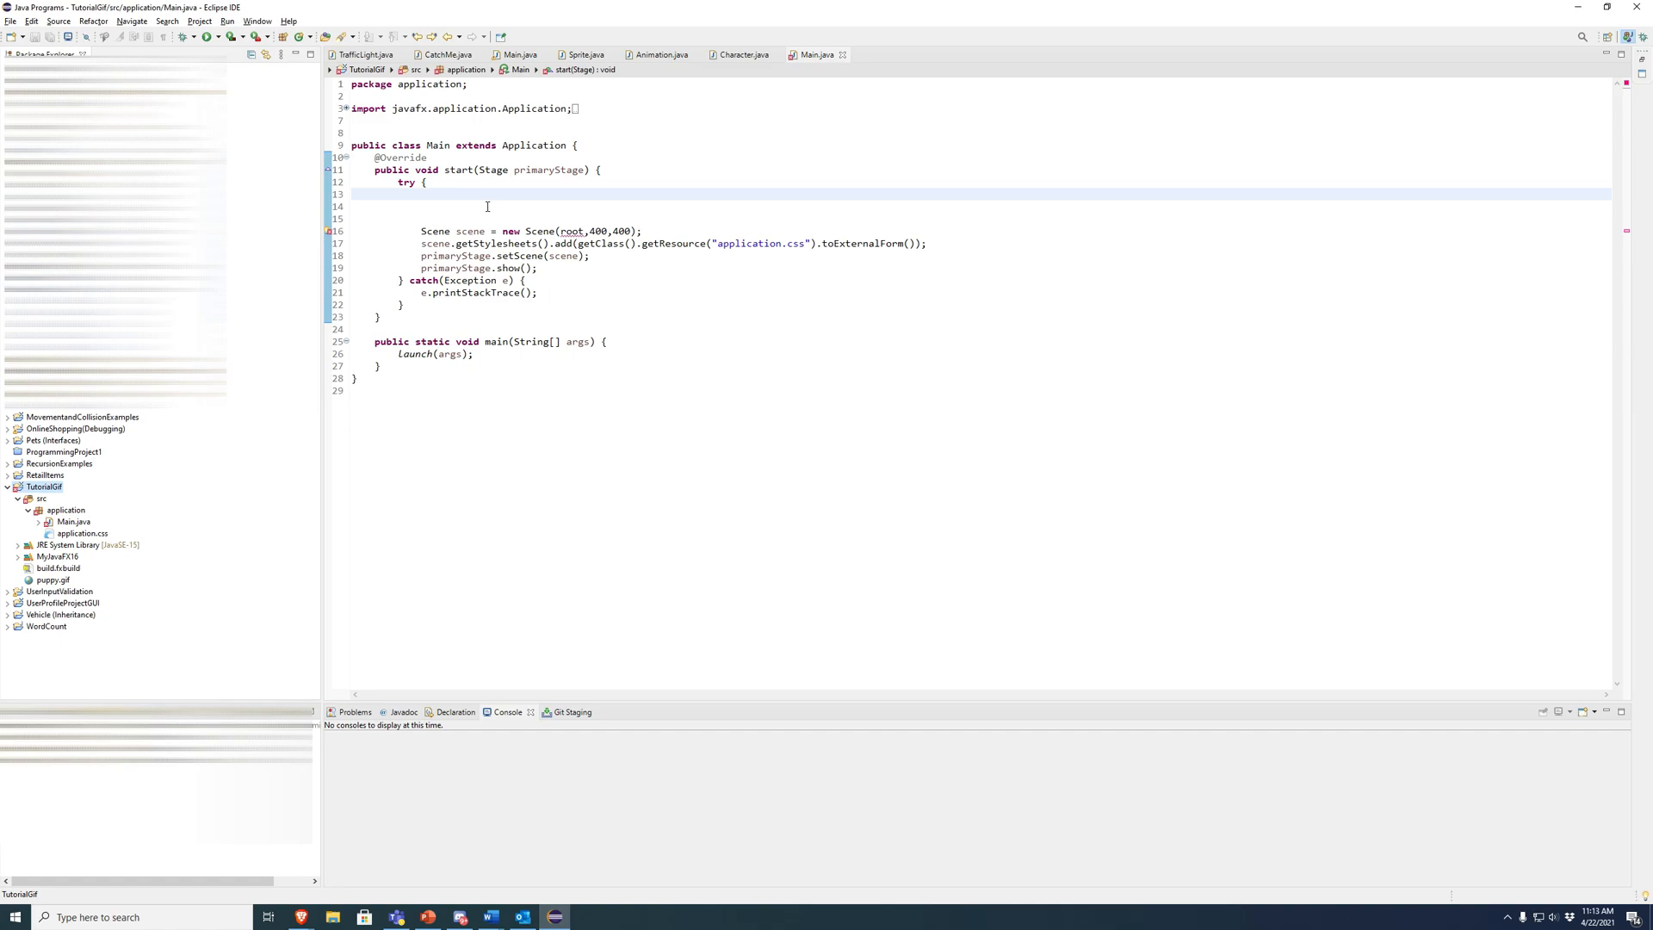
Write Image image = new Image(new File("puppy.gif").toURI().toString()); and import java.io.File via Quick Fix.
{"action": "type", "text": "Image image ="}
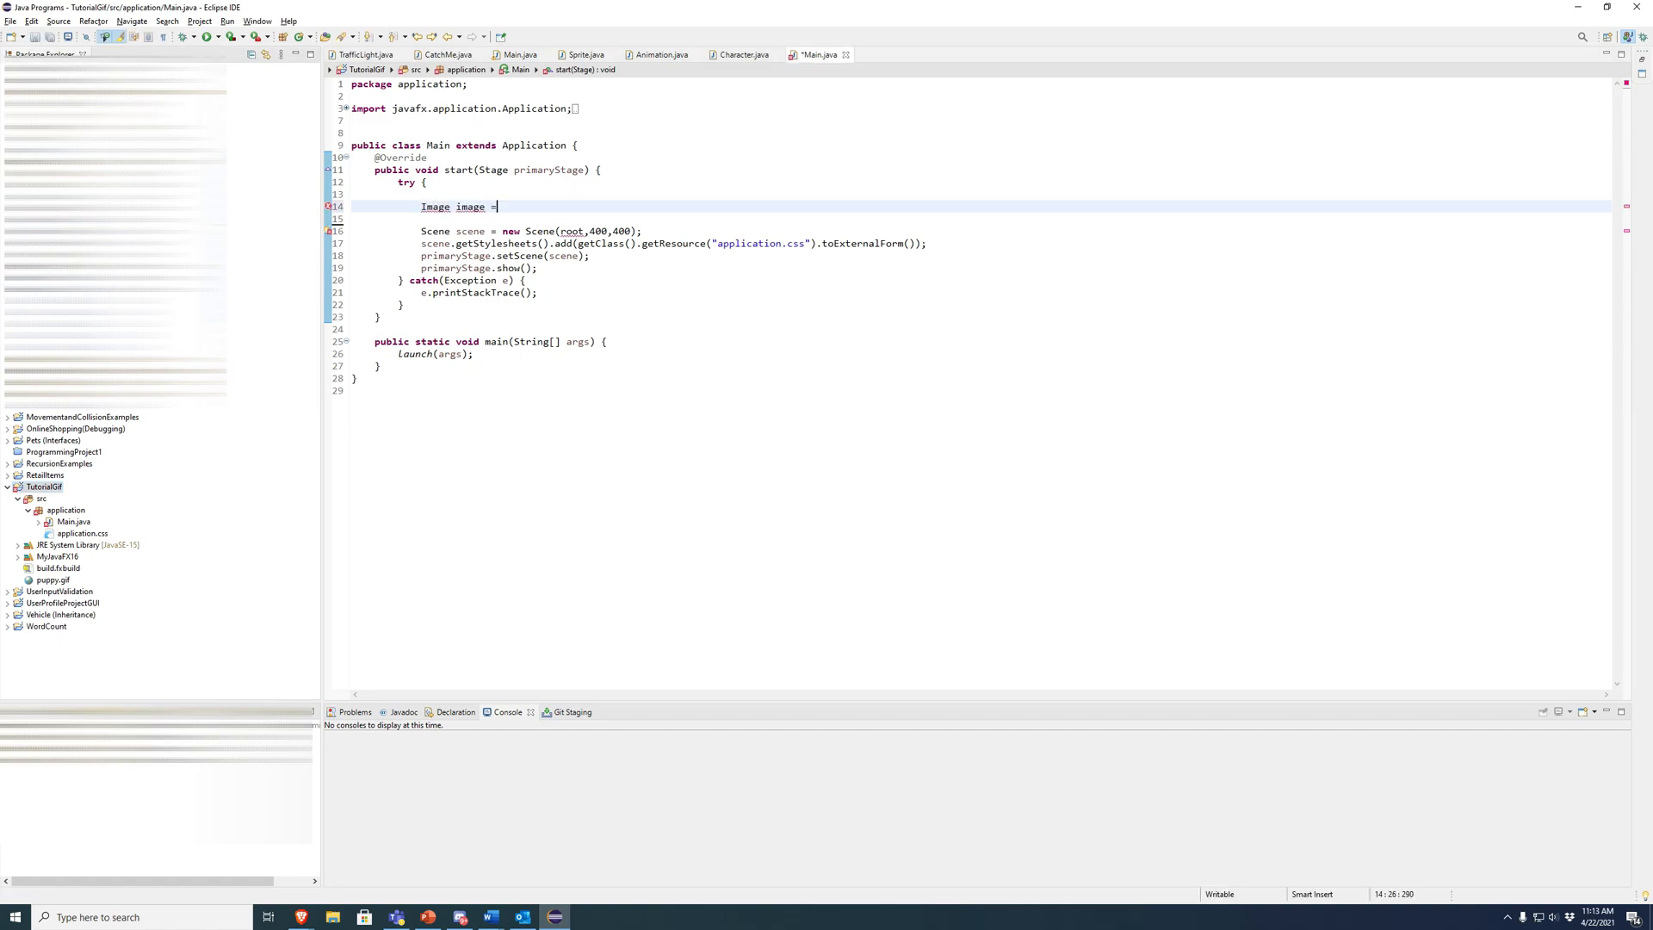
{"action": "type", "text": "new Image"}
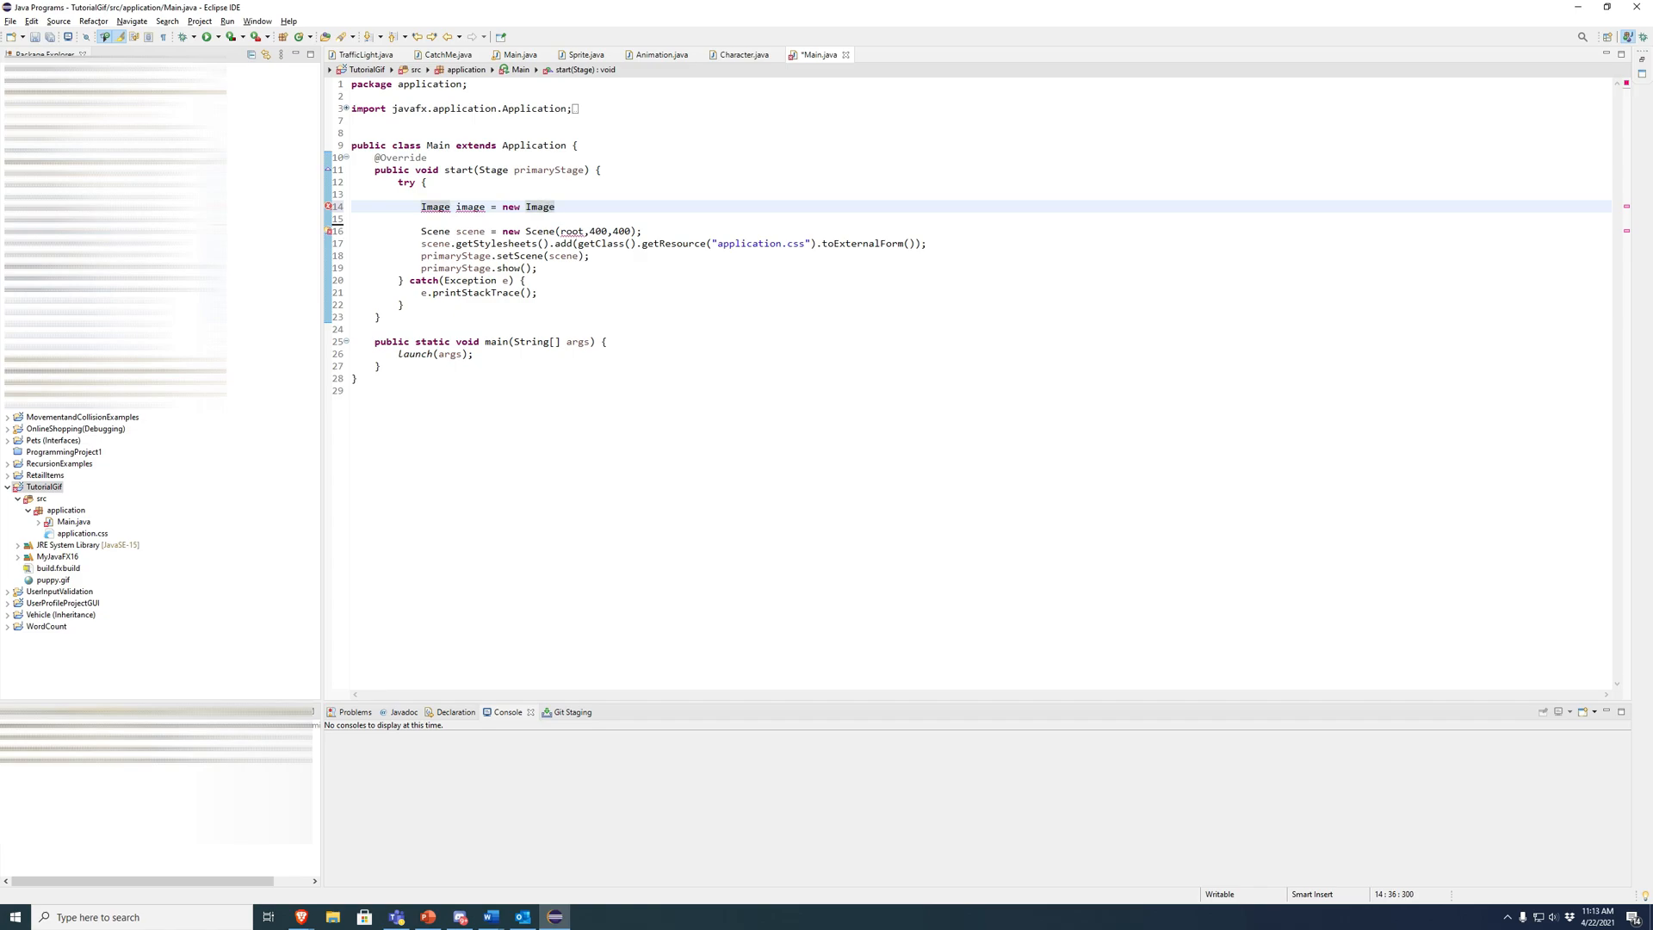
{"action": "type", "text": "(new F"}
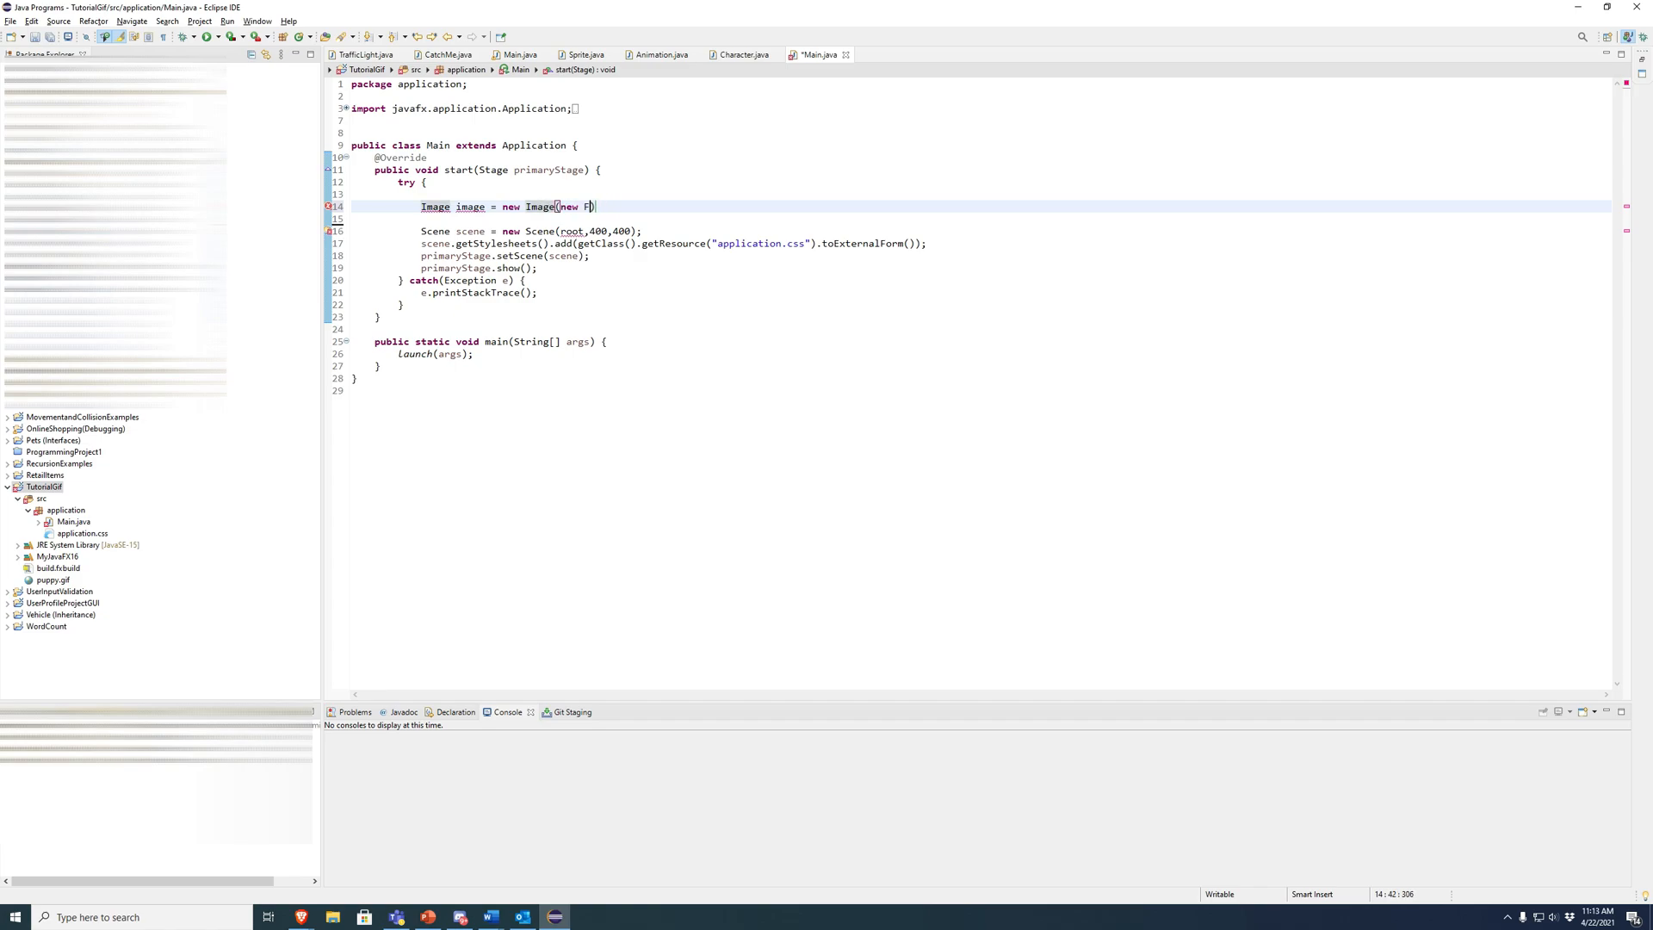
{"action": "type", "text": "ile(\"\")"}
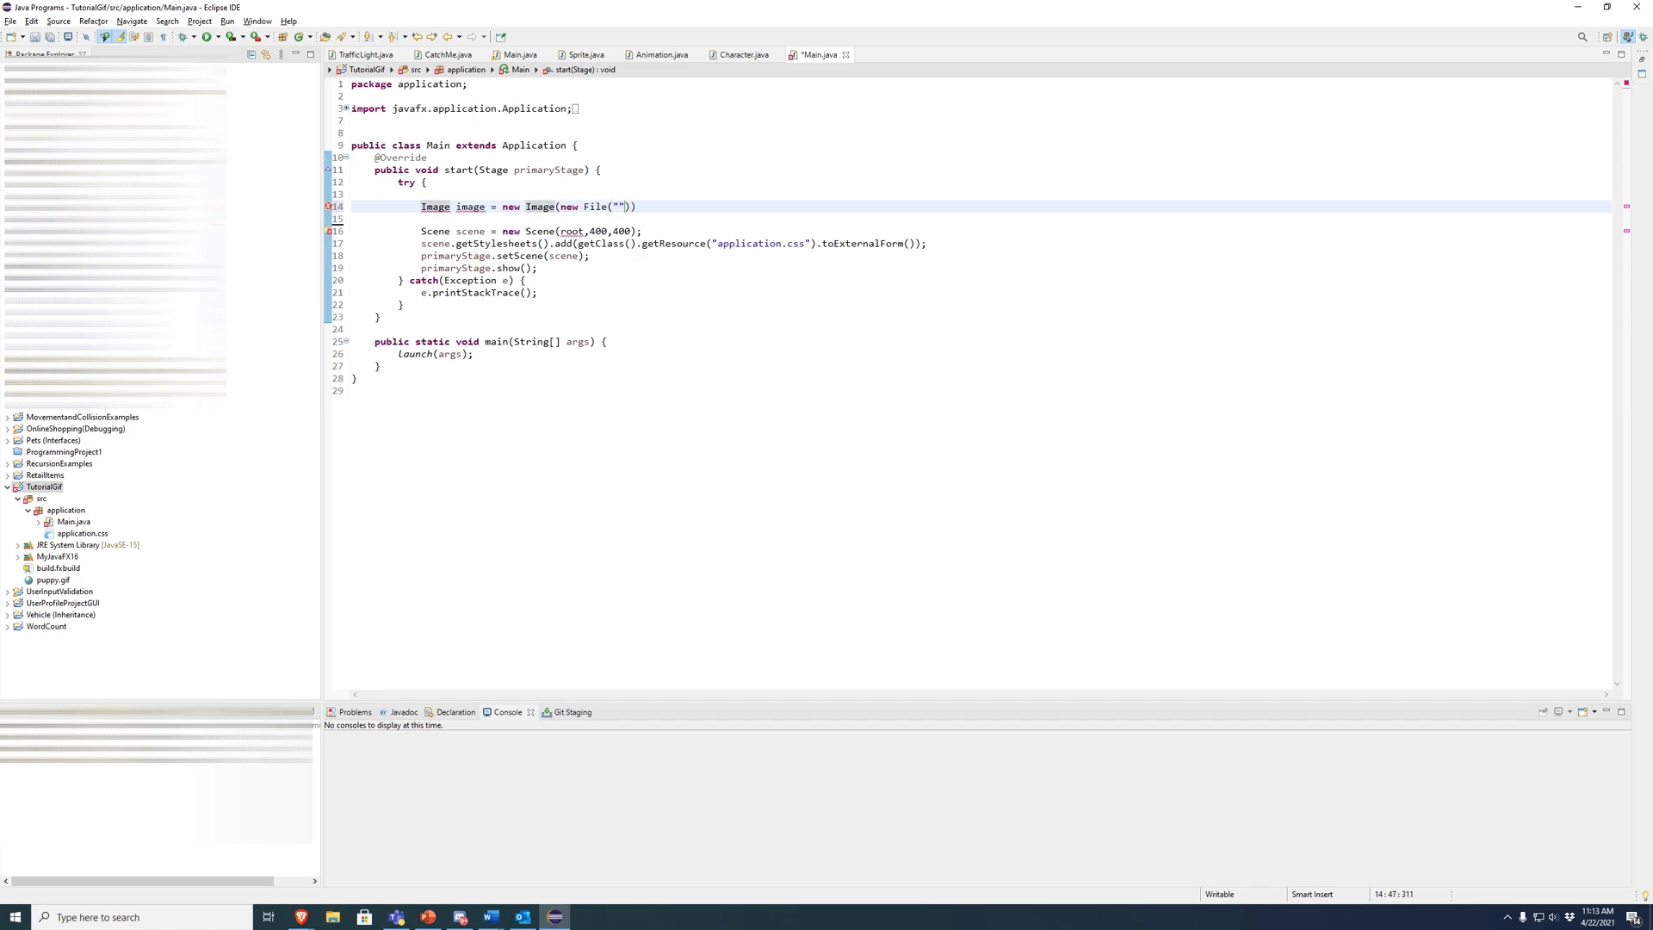
{"action": "type", "text": "puppyt."}
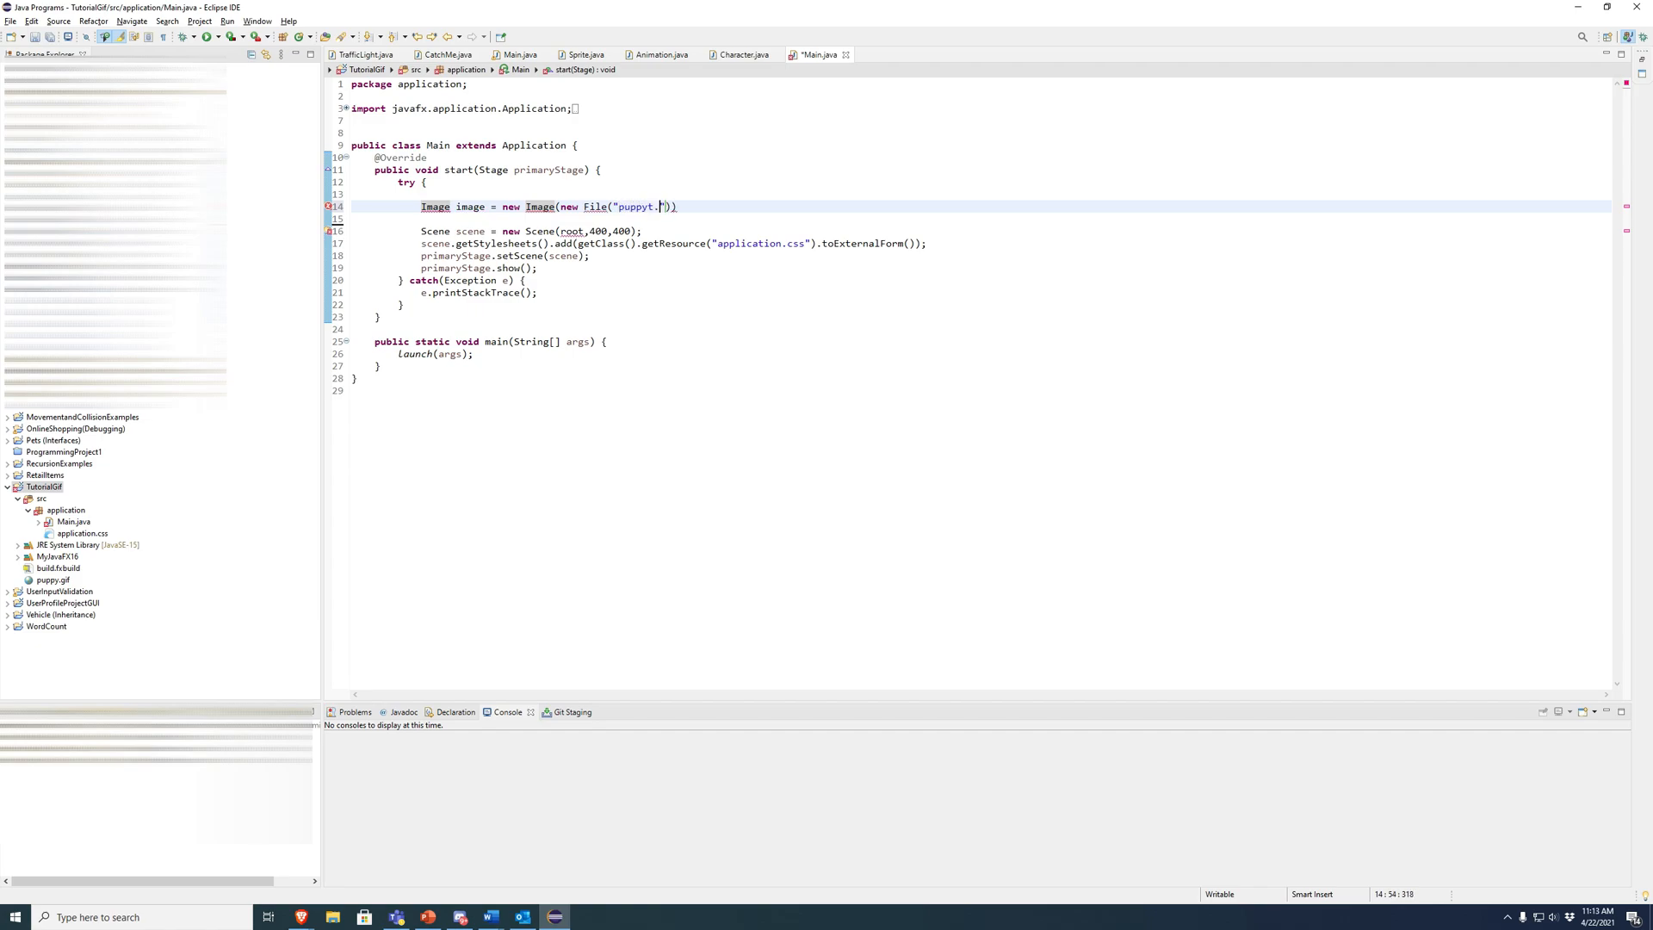
{"action": "type", "text": "gif"}
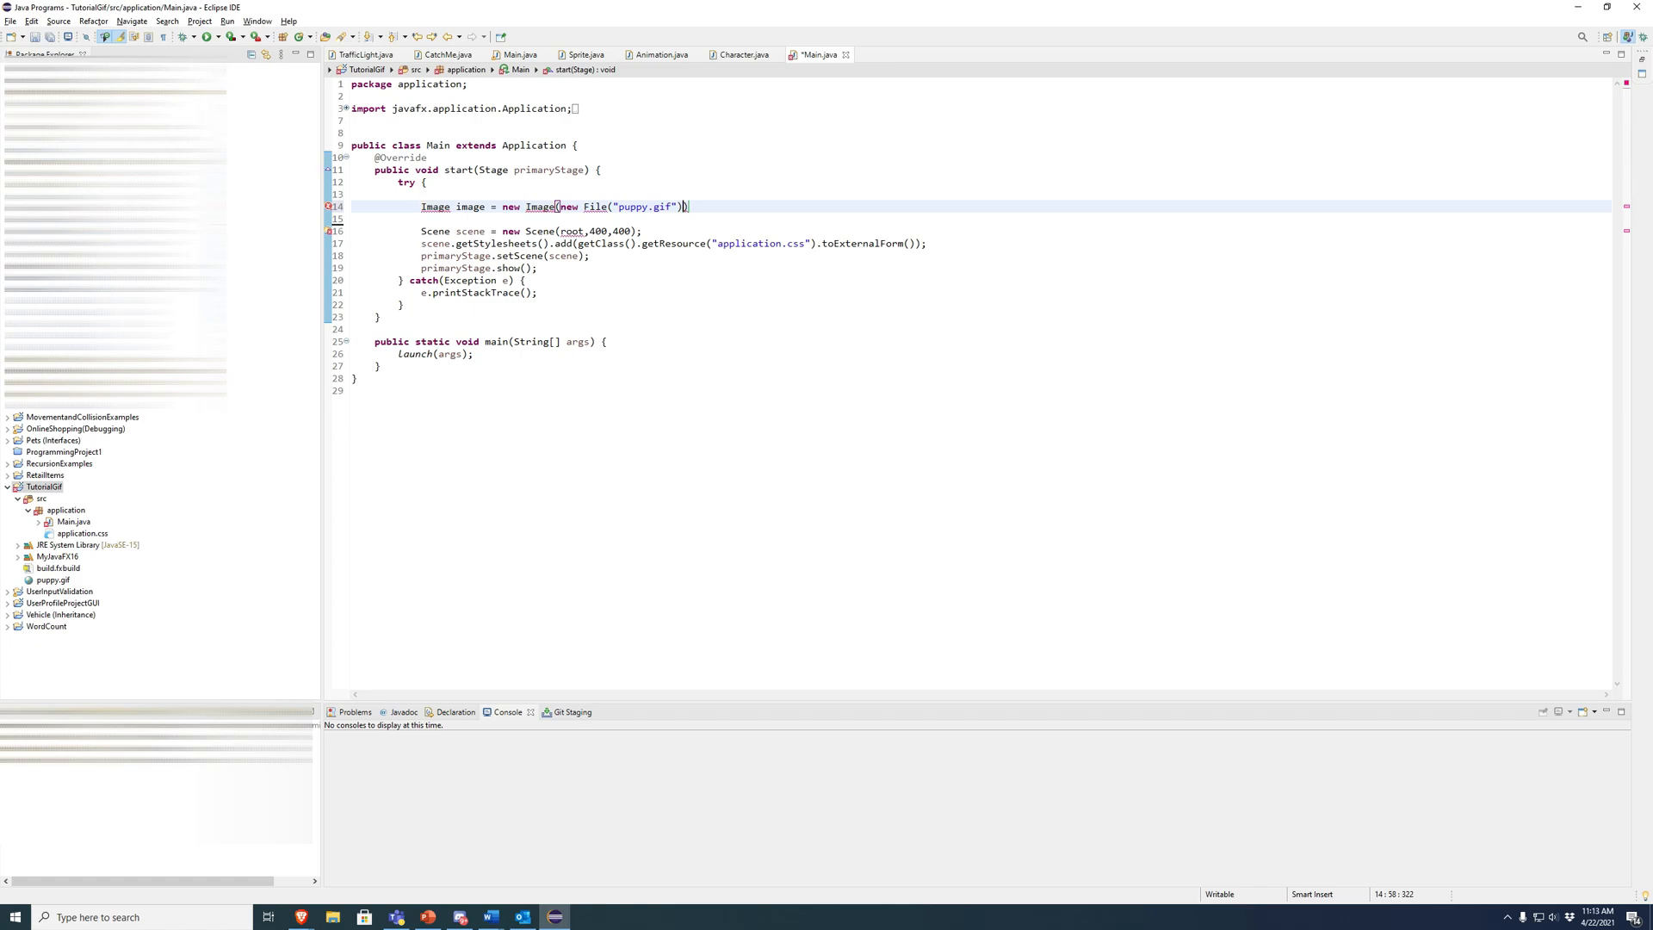
{"action": "type", "text": ".toURI()"}
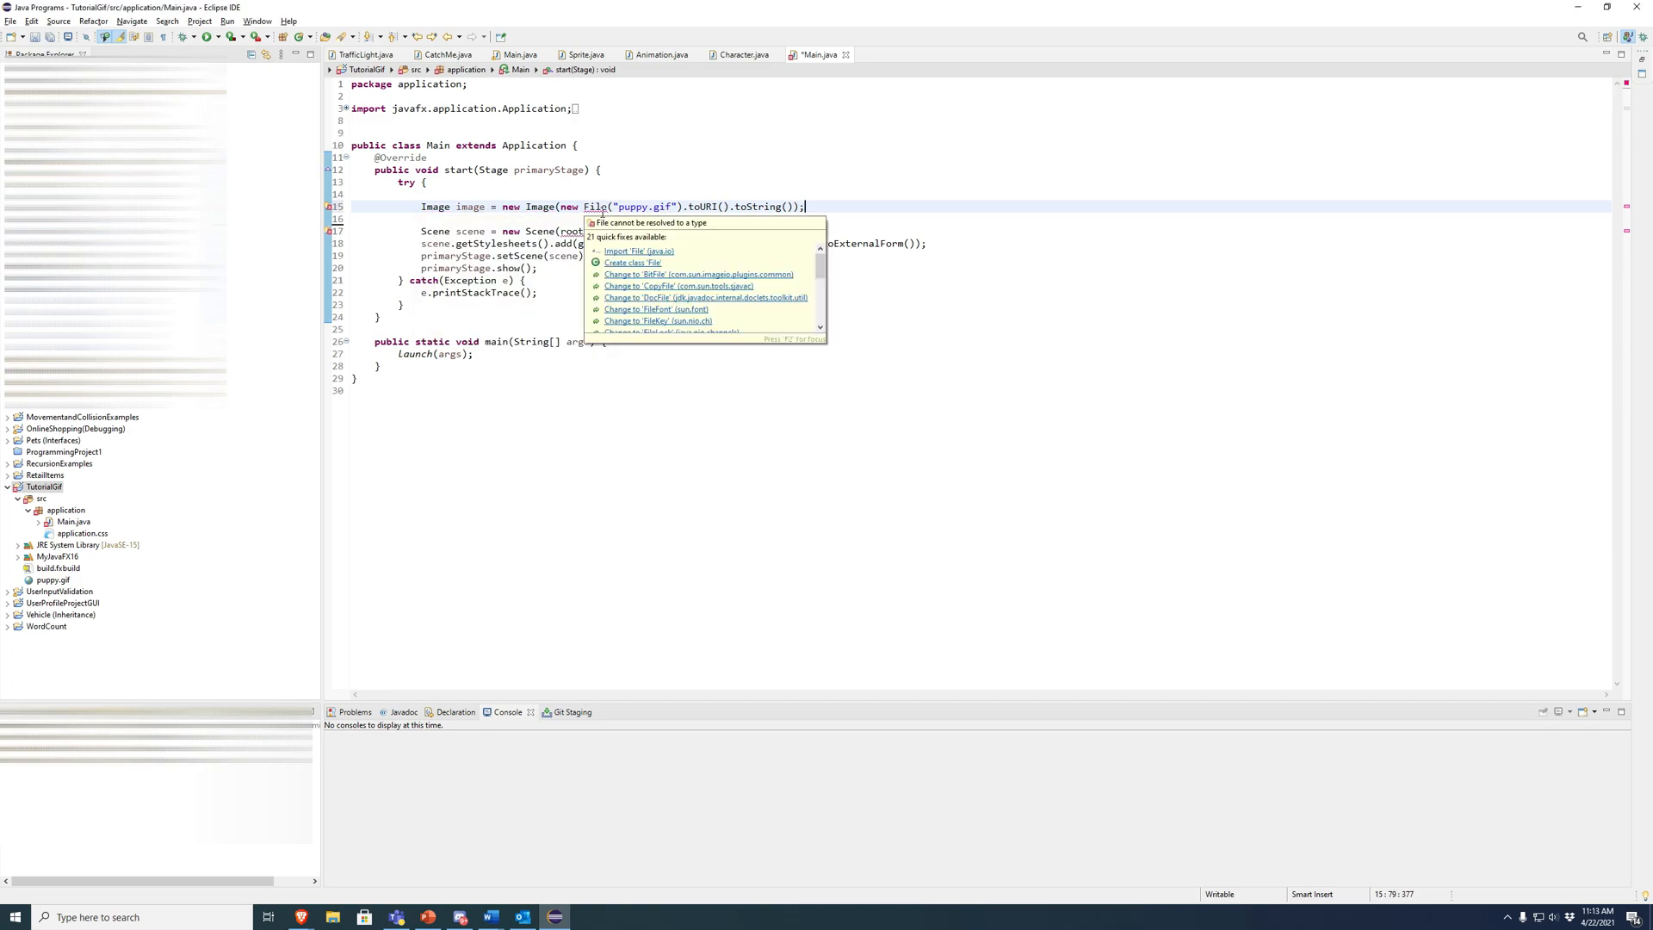
{"action": "left_click", "coordinate": [638, 250]}
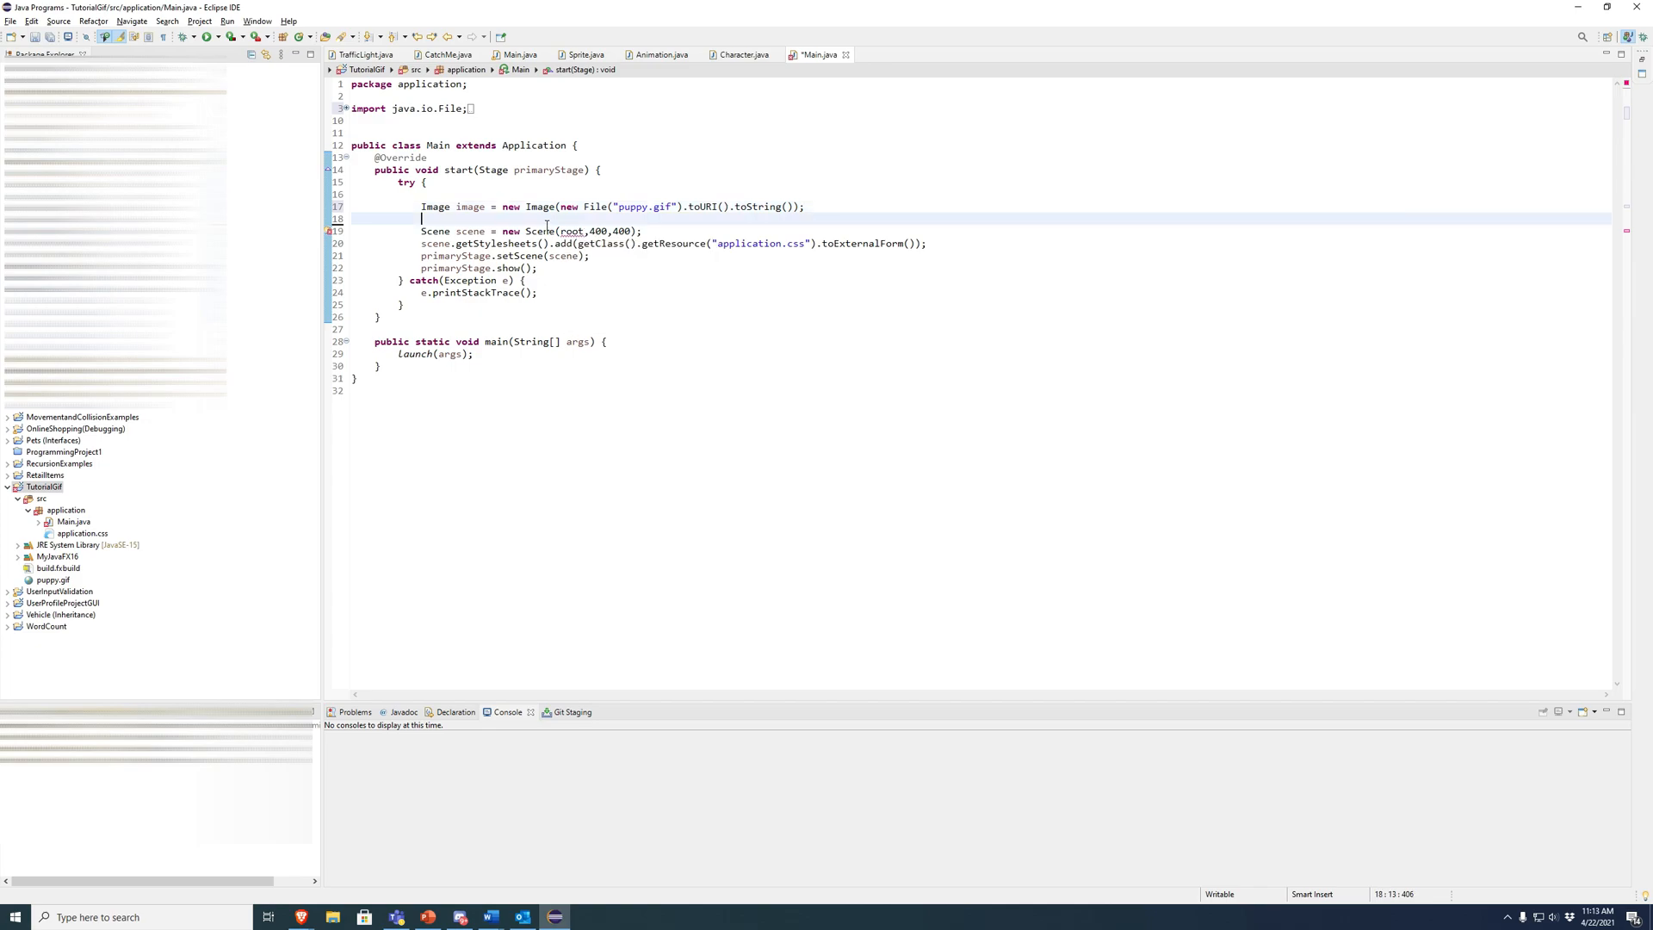
Write ImageView imageview = new ImageView(image); and Group root = new Group(imageview);.
{"action": "type", "text": "Group"}
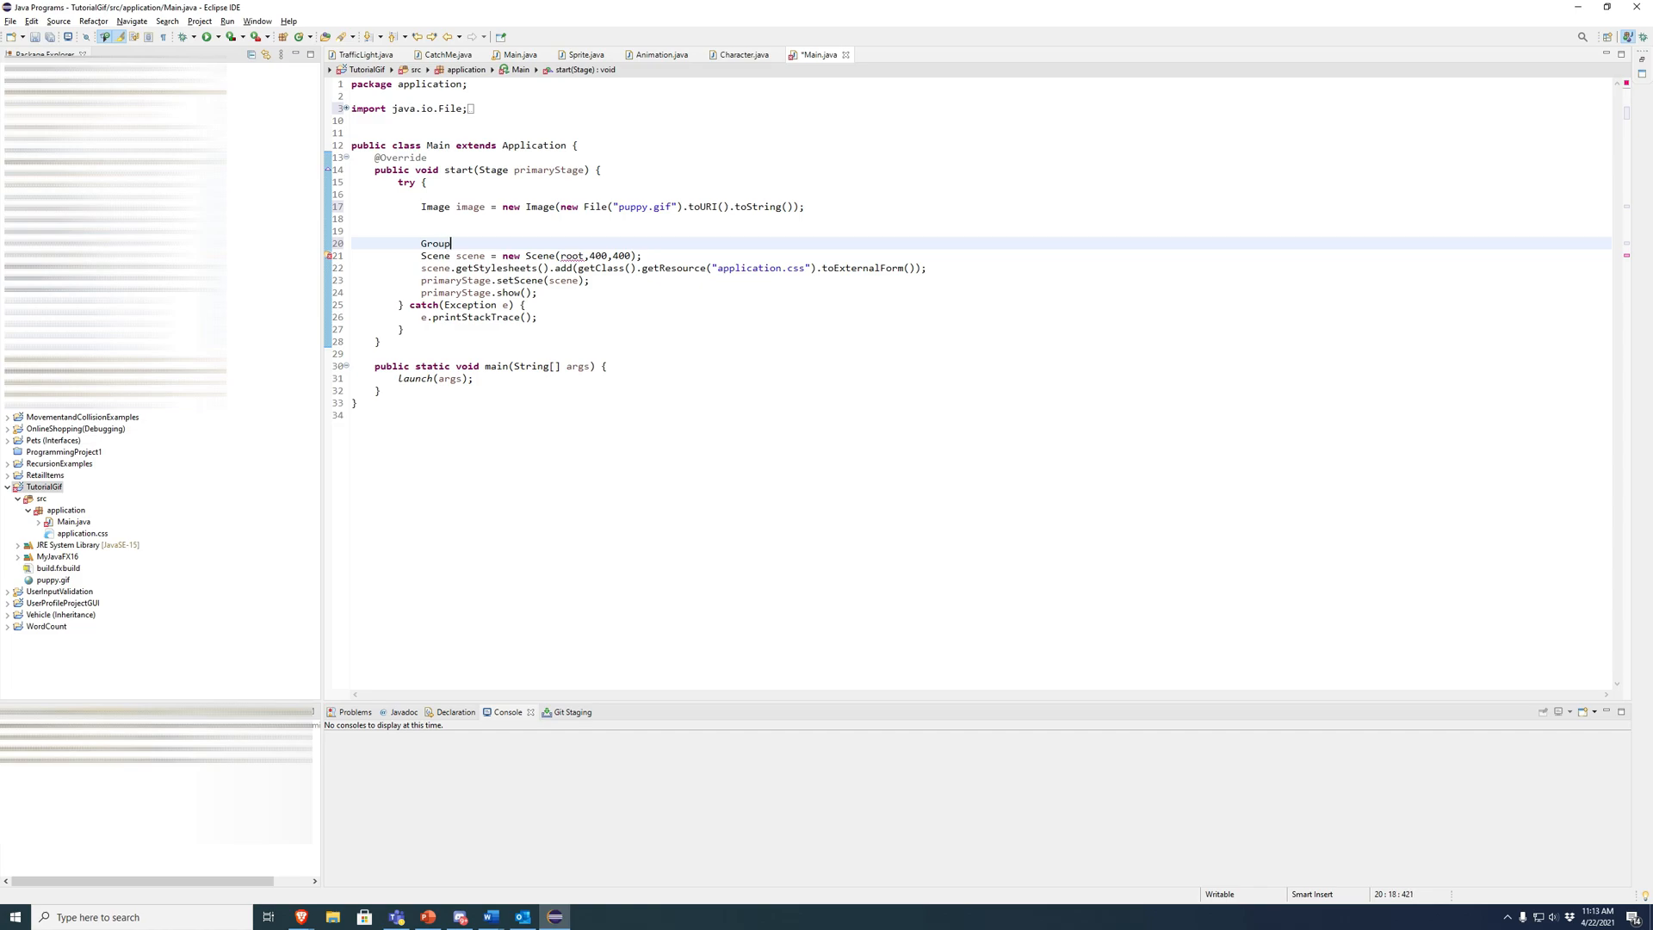
{"action": "type", "text": "root = new Group(imageview);"}
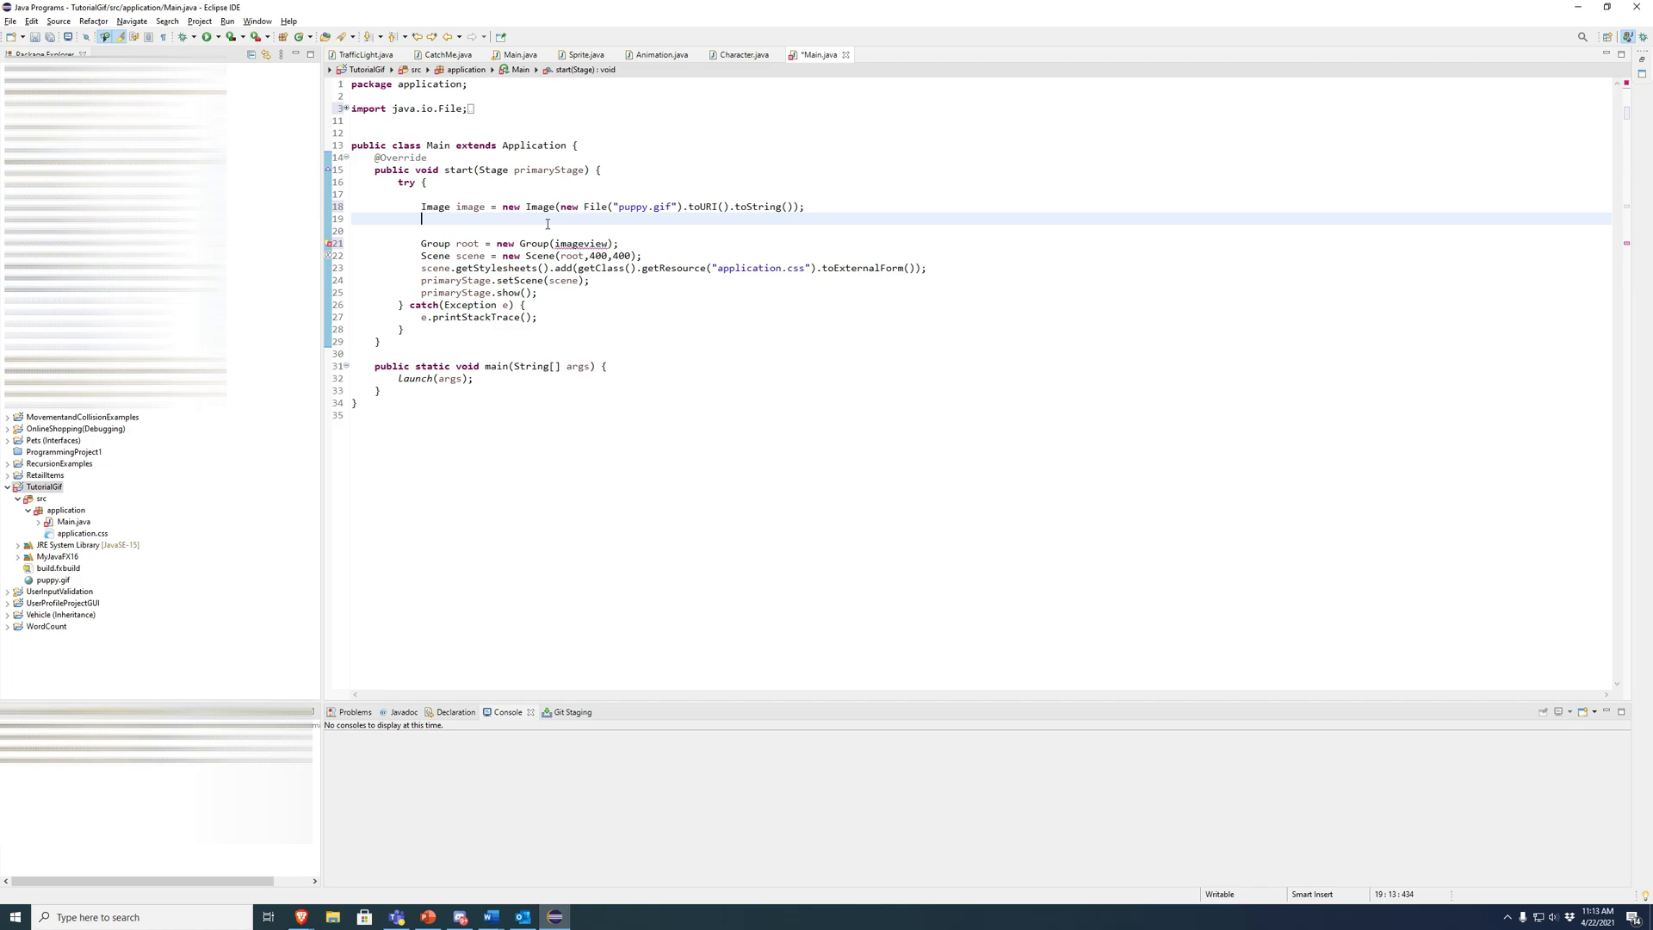
{"action": "type", "text": "ImageView"}
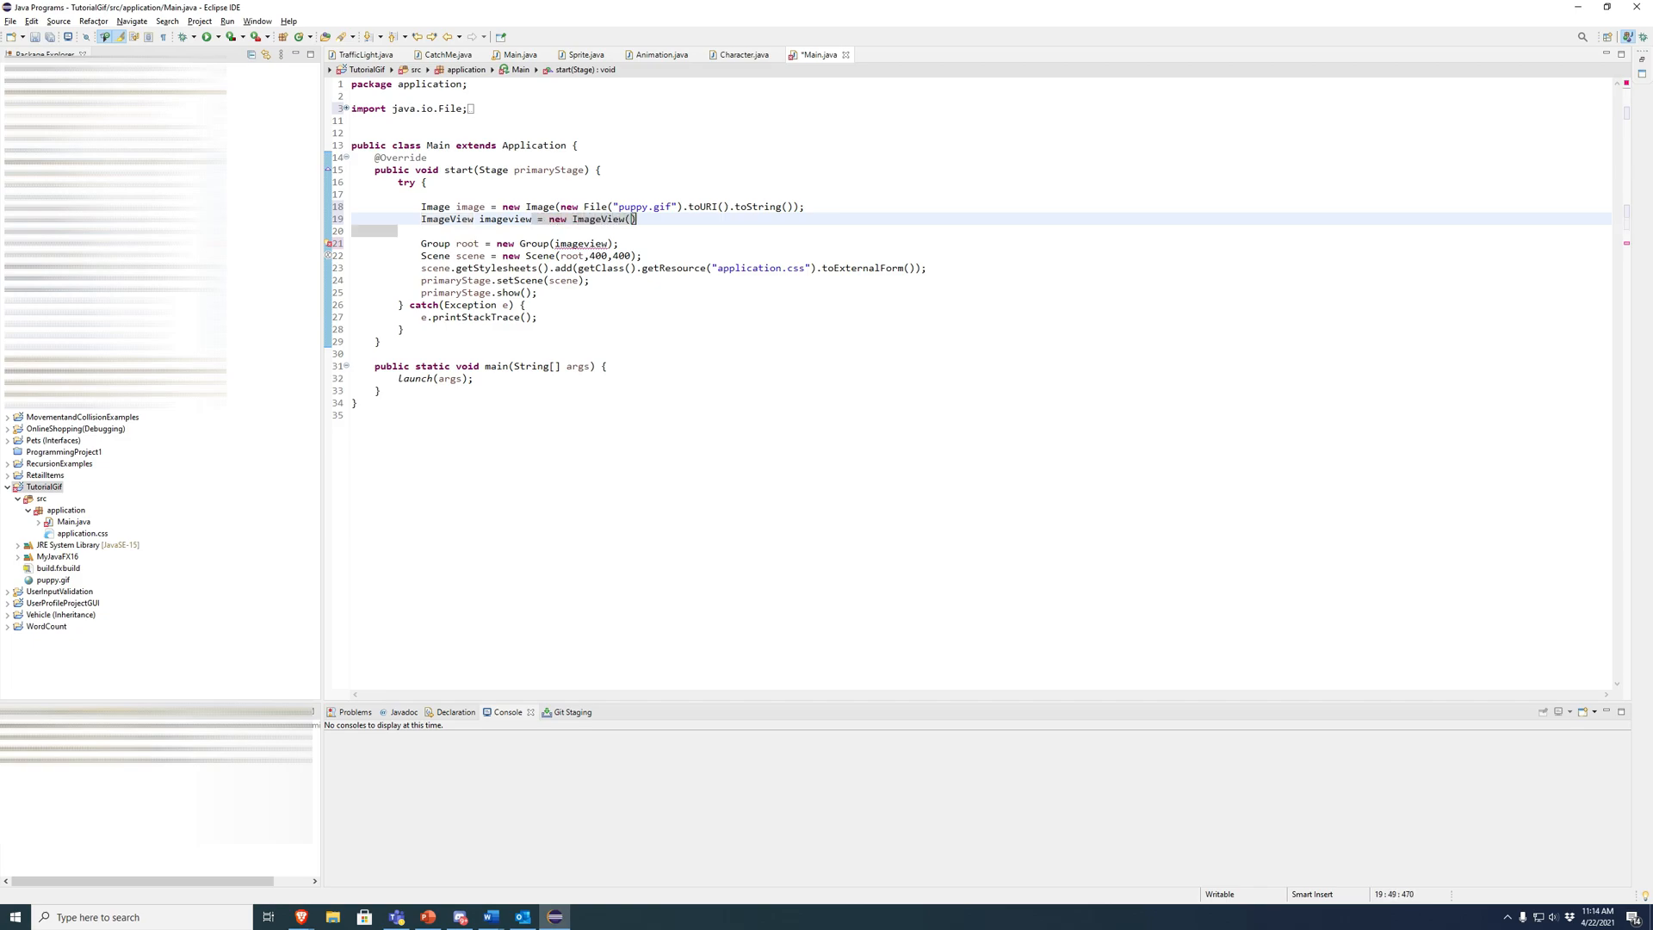
{"action": "type", "text": "image"}
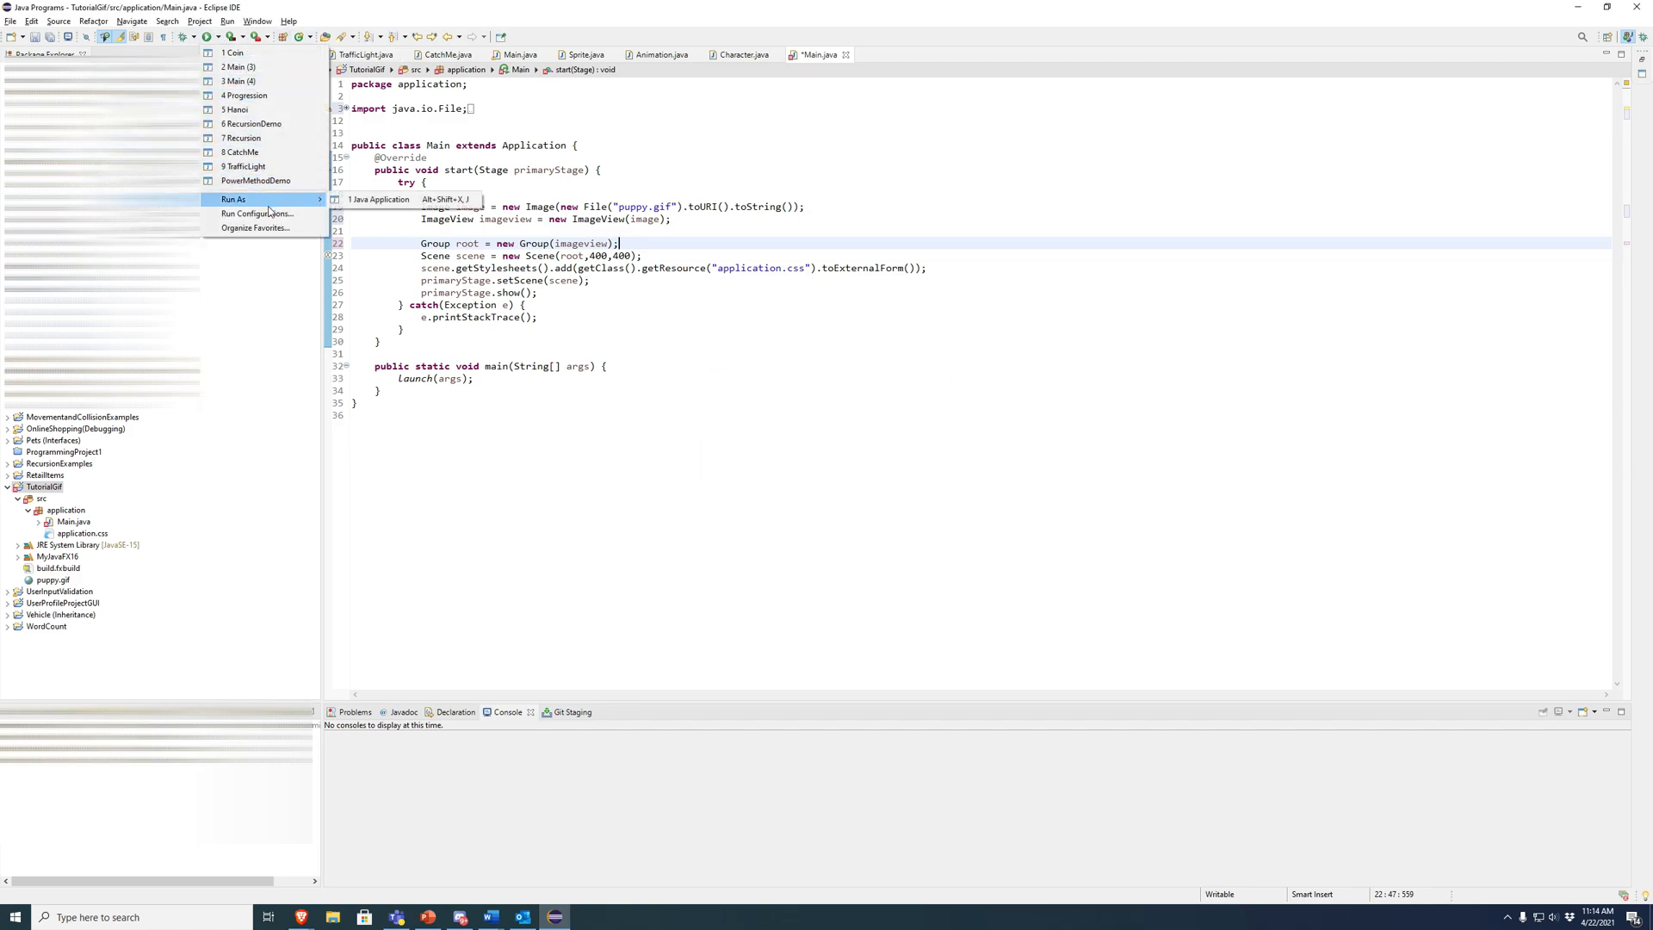
Run Main as a Java Application (it fails) and bring up Run Configurations.
{"action": "left_click", "coordinate": [377, 199]}
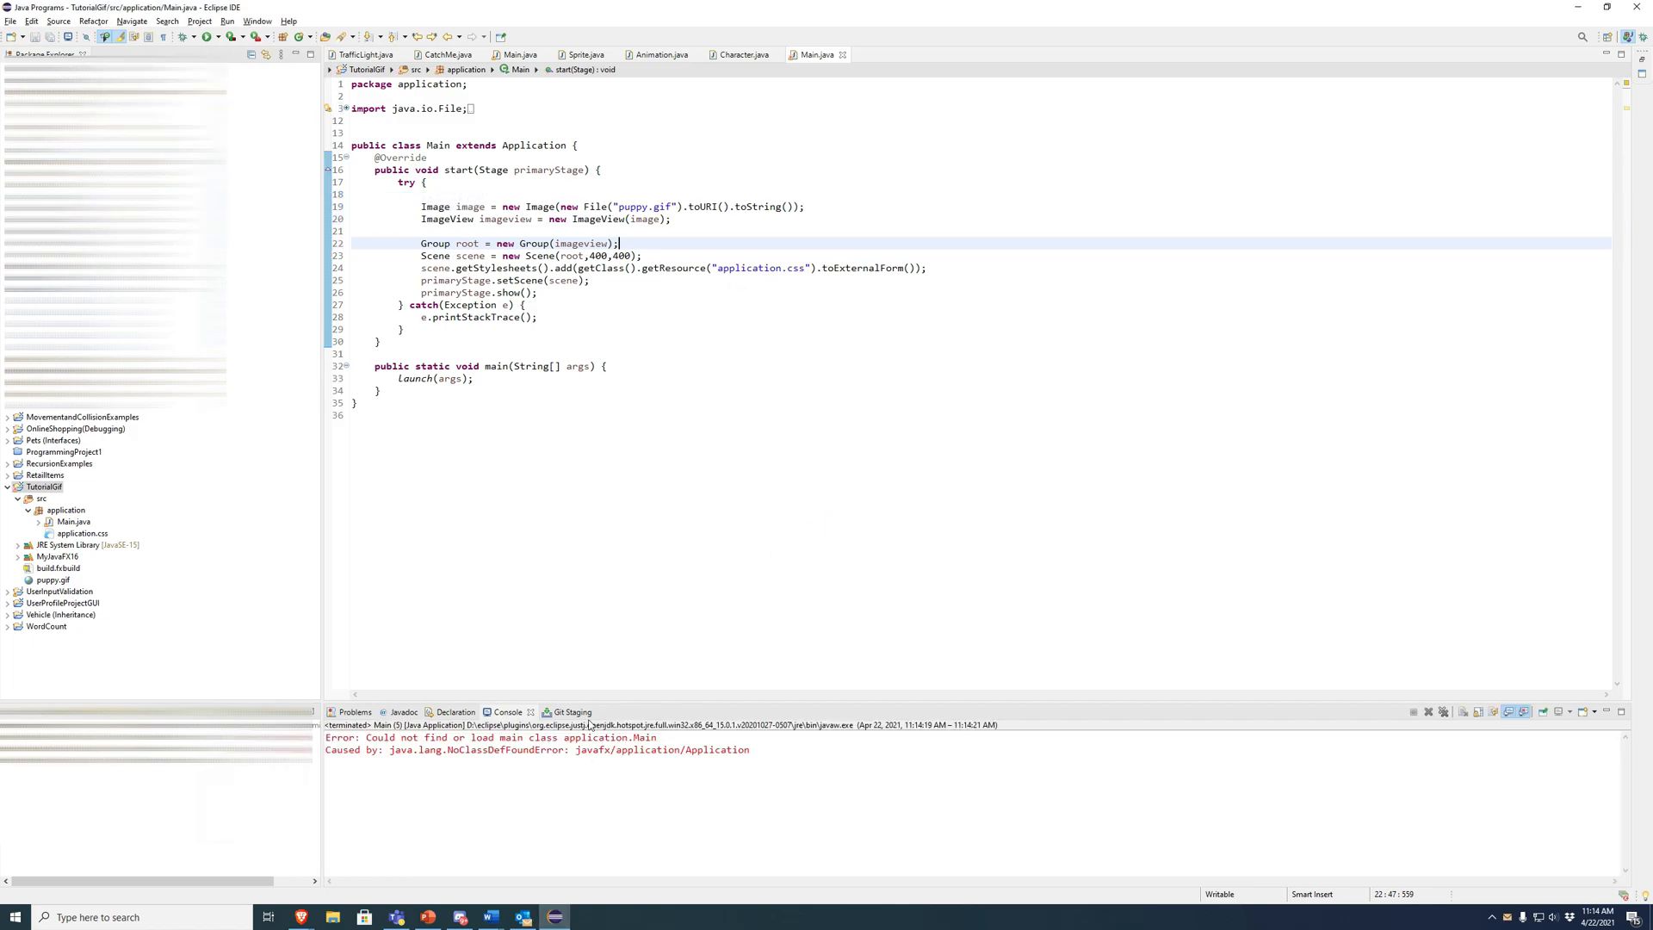
{"action": "left_click", "coordinate": [210, 37]}
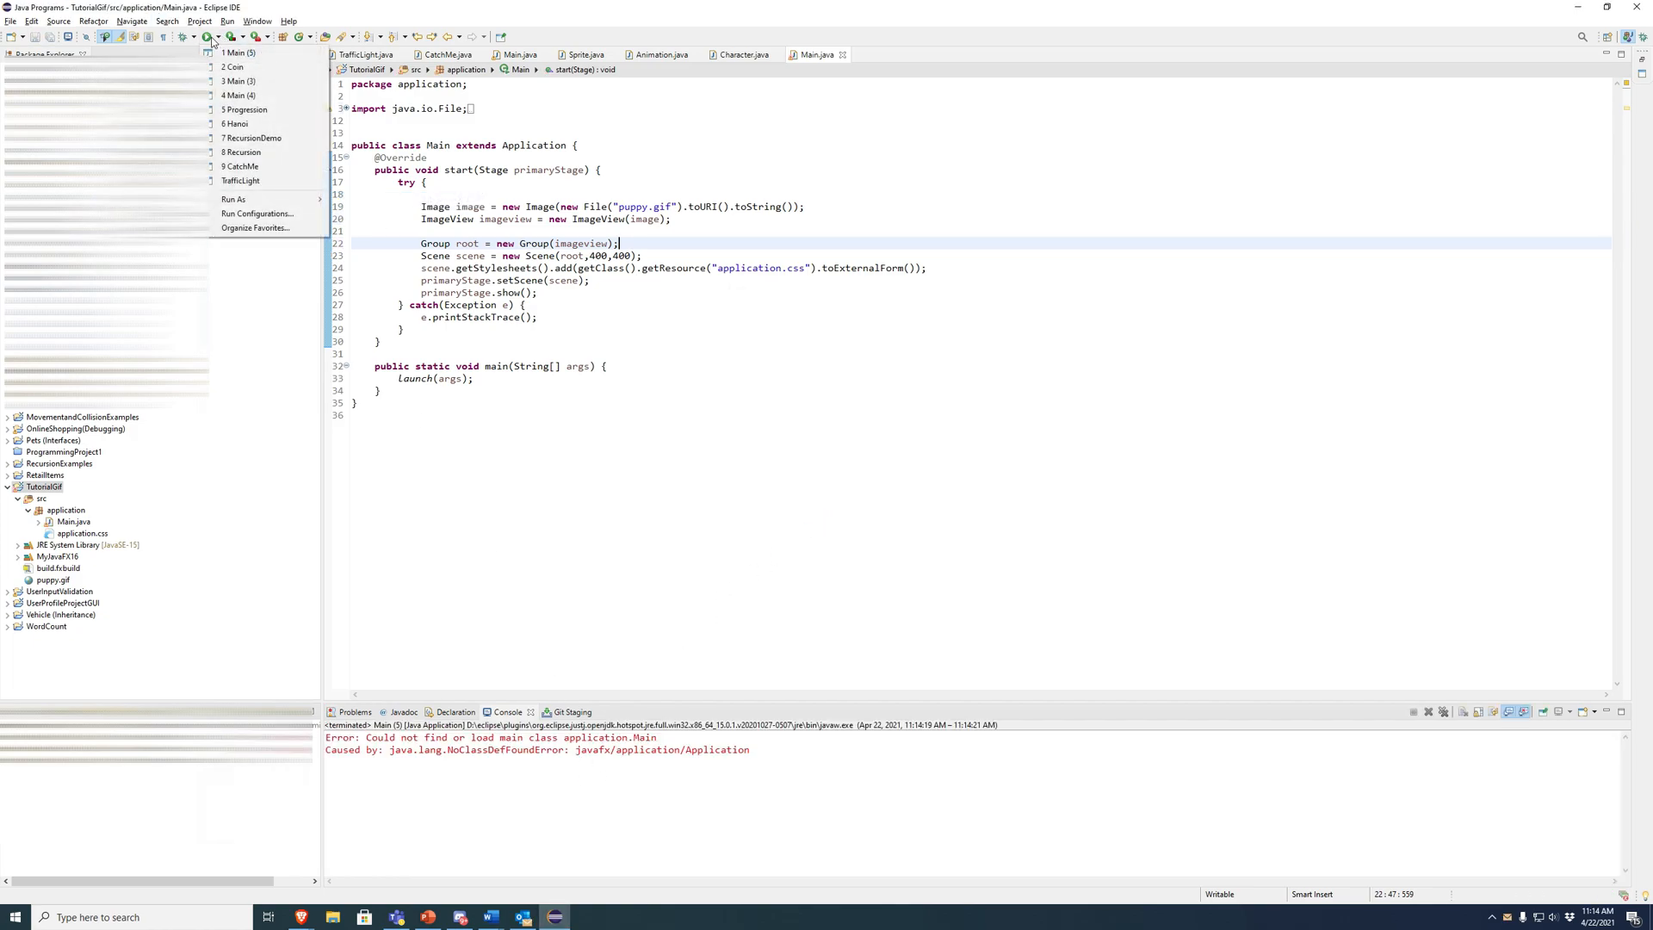
{"action": "left_click", "coordinate": [258, 212]}
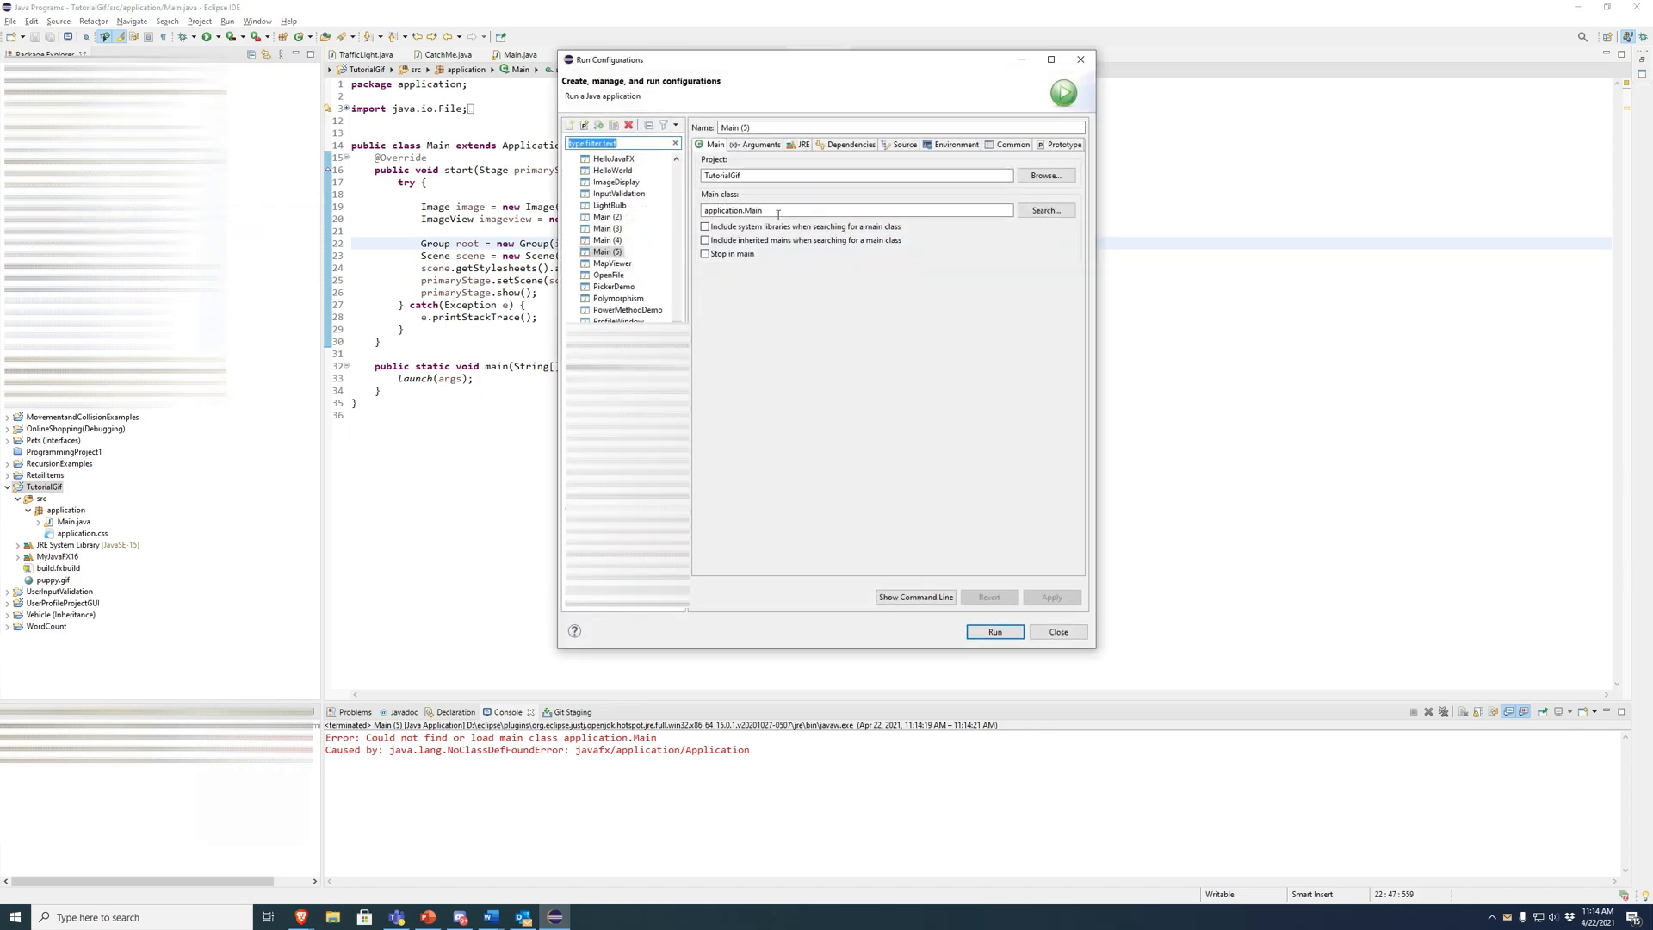
Add VM arguments --module-path "C:\Program Files\javafx-sdk-16\lib" --add-modules=javafx.controls and run, showing the puppy GIF.
{"action": "left_click", "coordinate": [754, 145]}
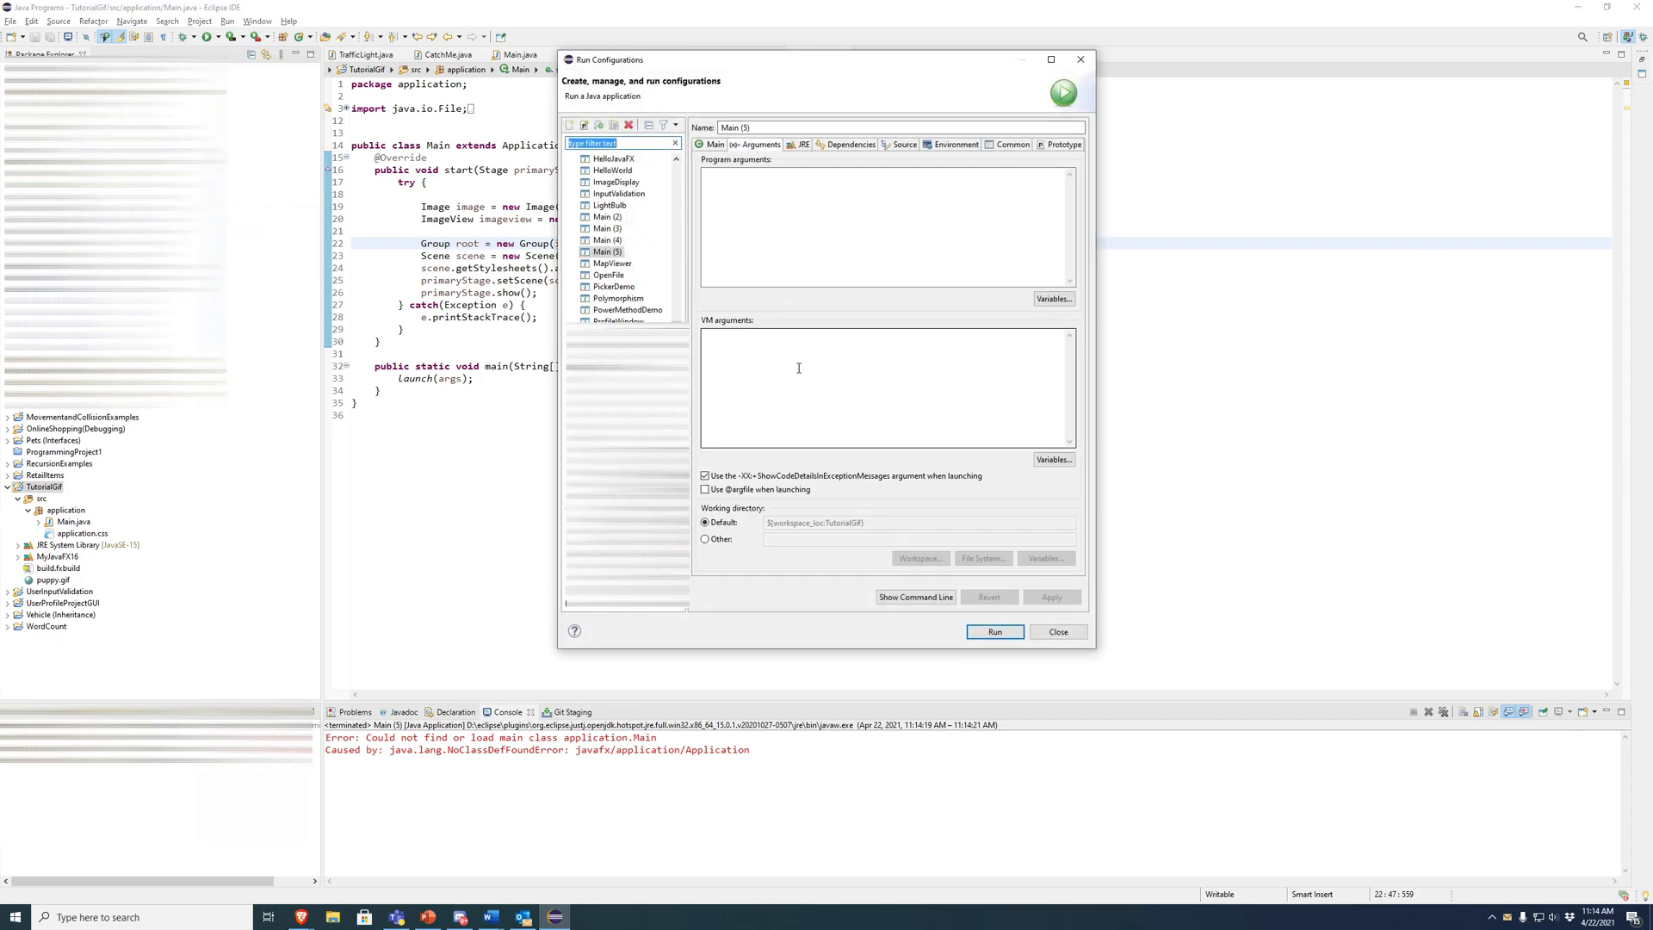
{"action": "type", "text": "--module-path \"C:\\Program Files\\javafx-sdk-16\\lib\" --add-modules=javafx.controls"}
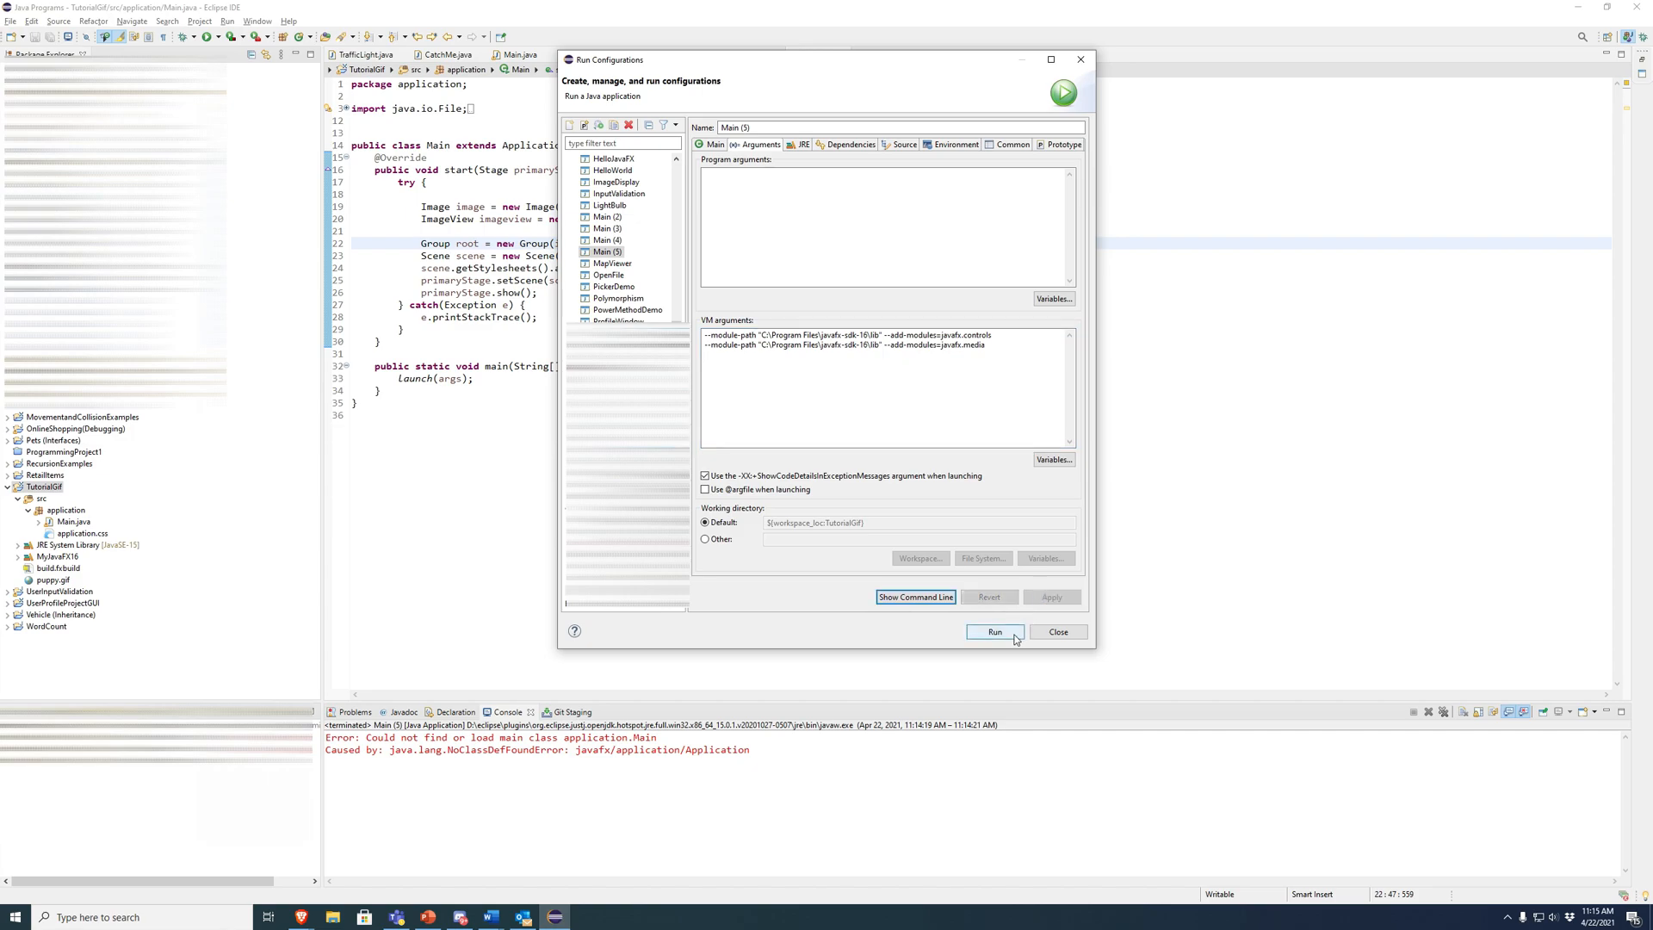
{"action": "left_click", "coordinate": [991, 631]}
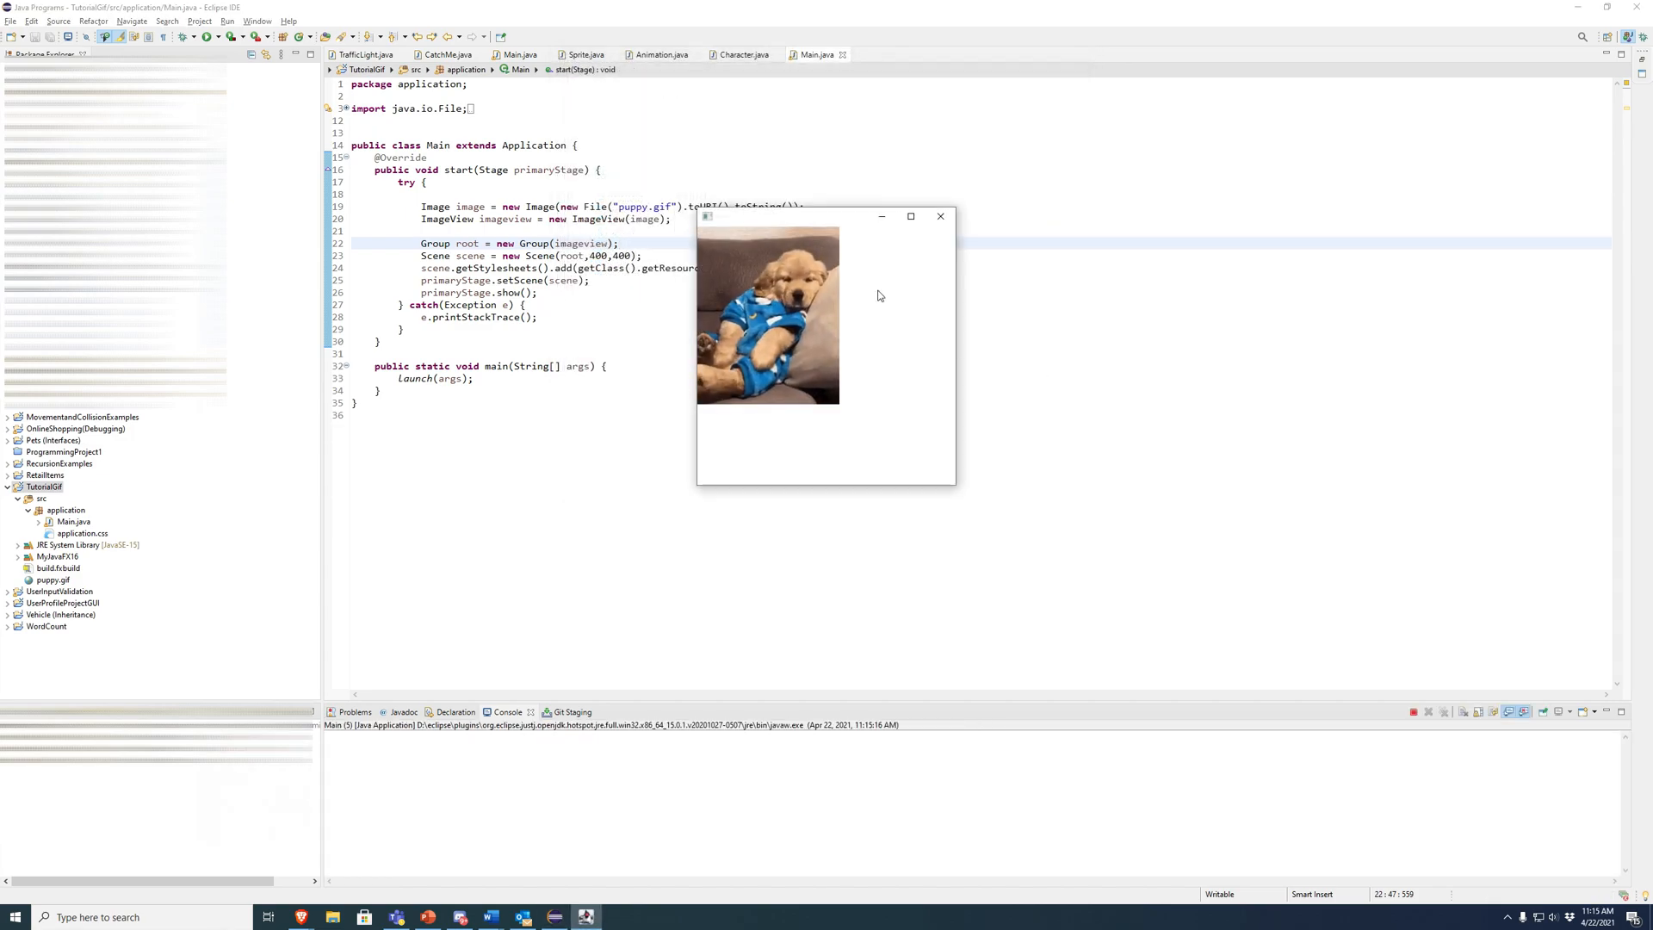